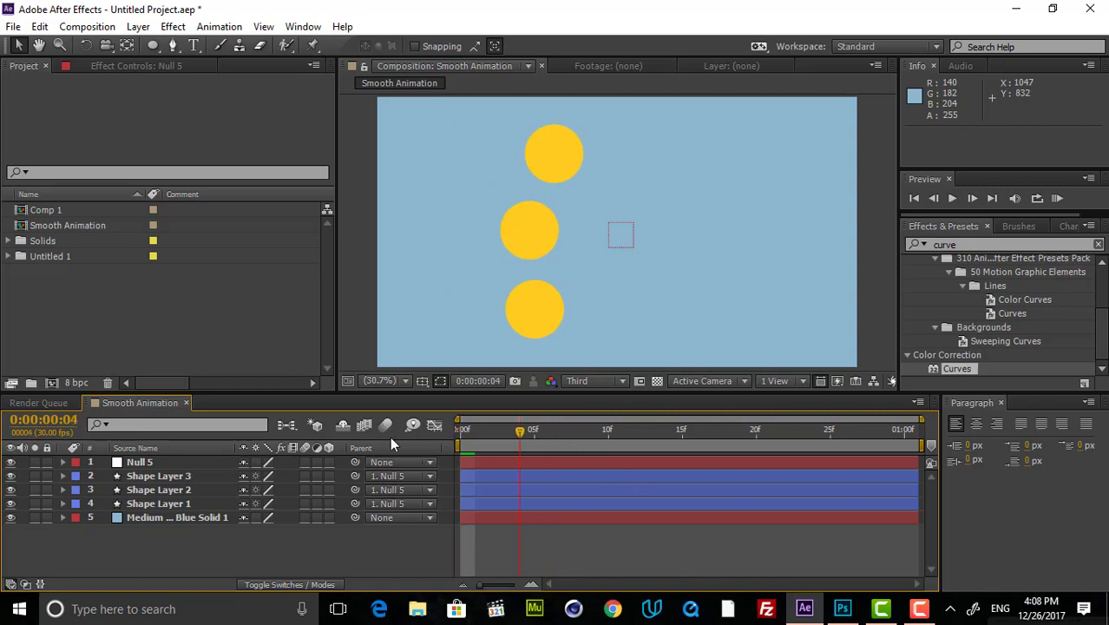
Return to frame 0 and delete Shape Layer 1's Anchor Point keyframes
click(972, 198)
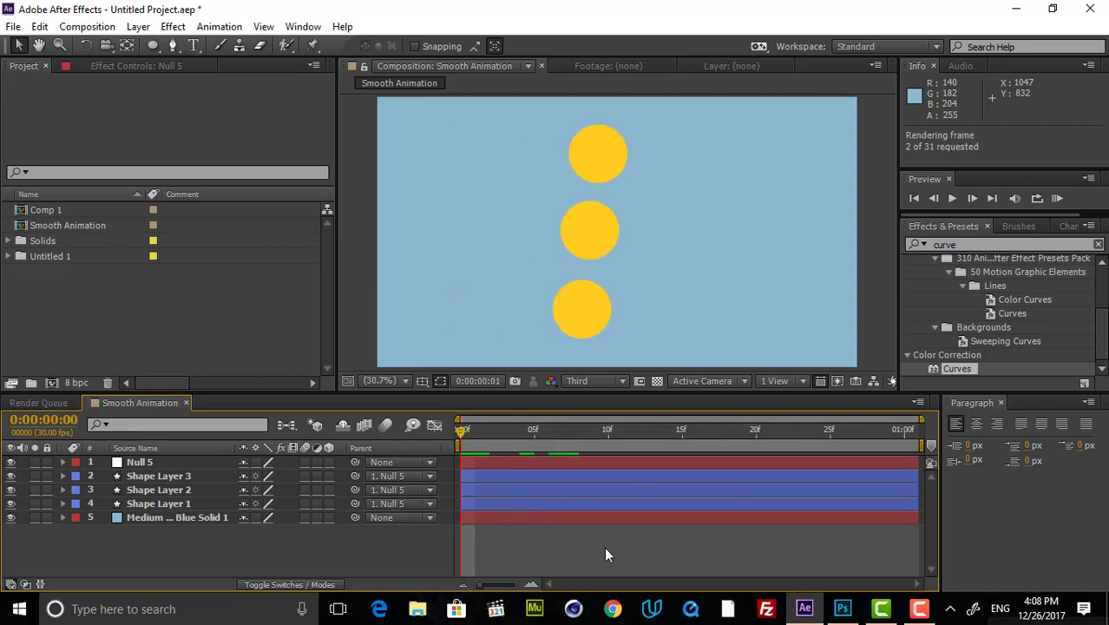
click(972, 198)
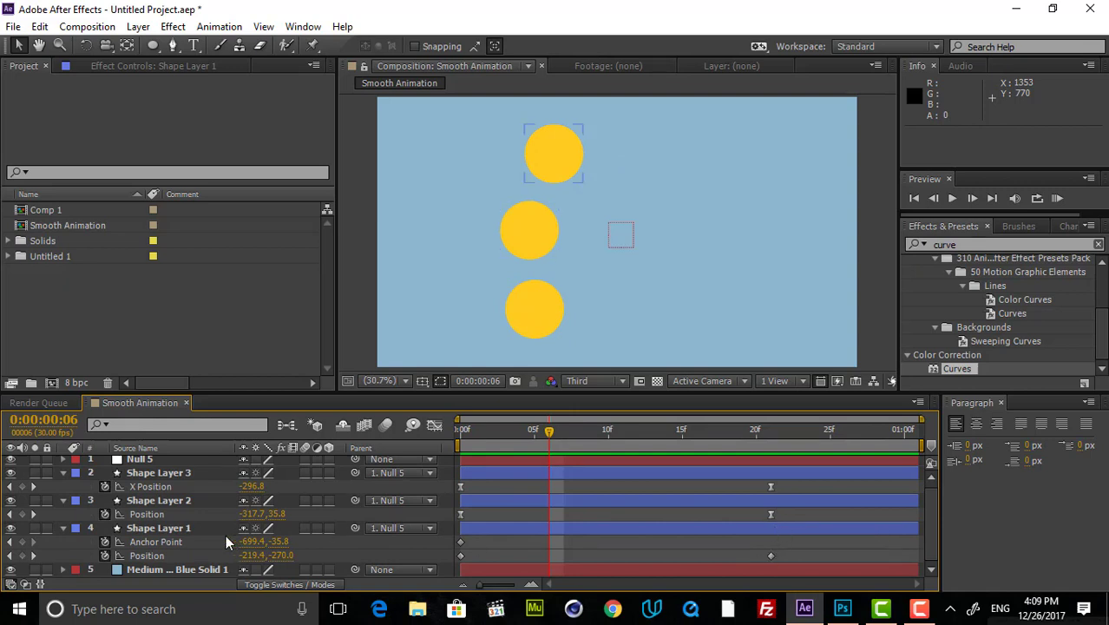
click(152, 528)
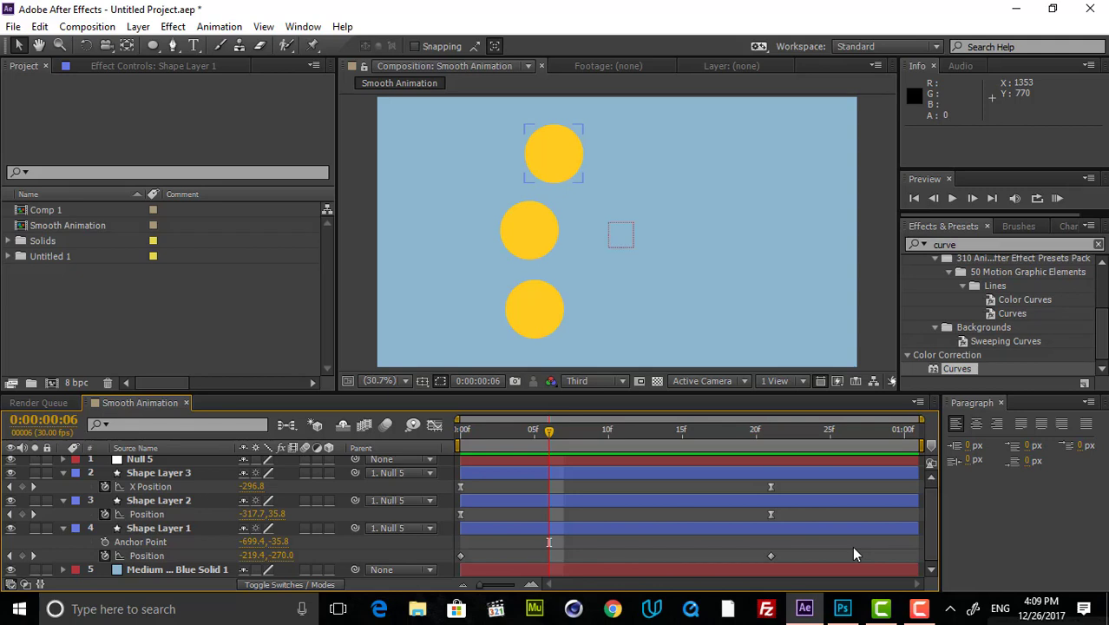
mouse_move(829, 554)
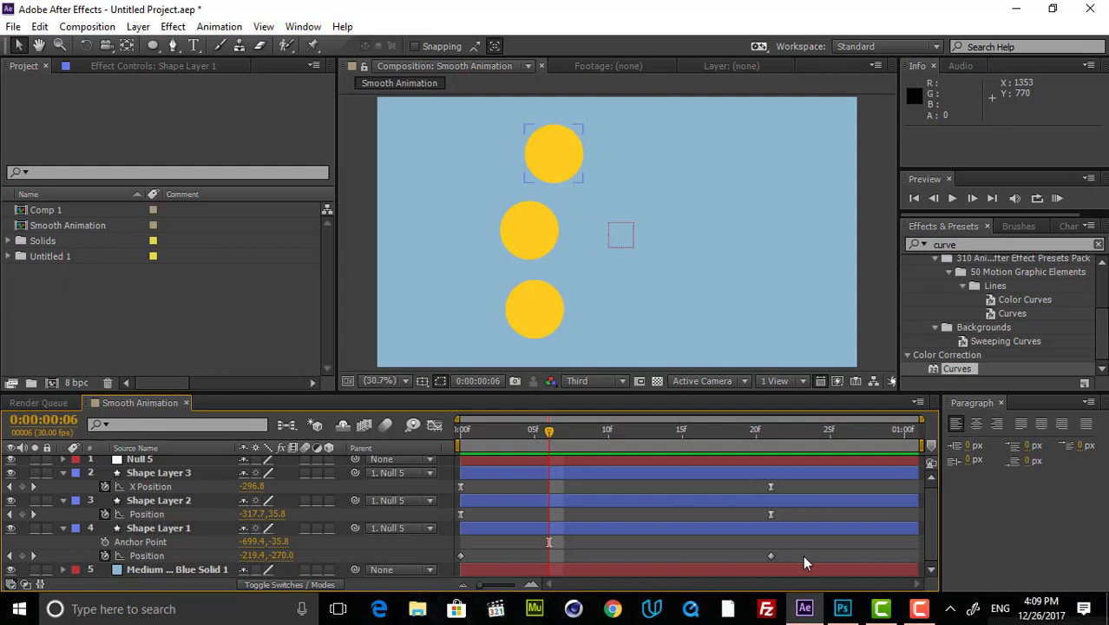
click(162, 525)
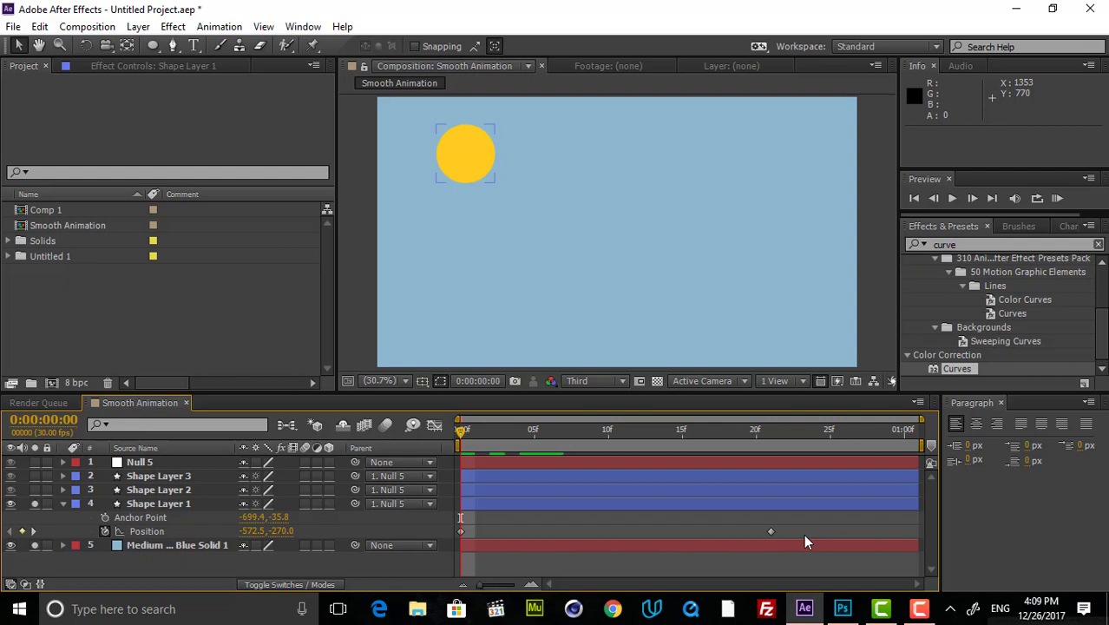
mouse_move(823, 538)
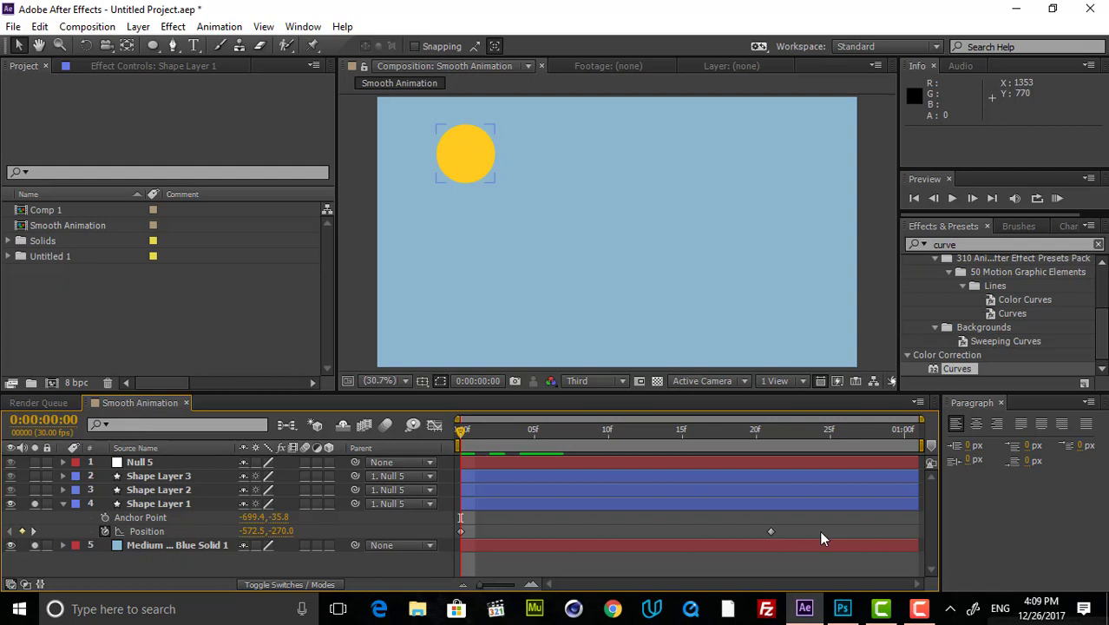
Preview Shape Layer 1's circle sliding right across the top, then stop playback
click(972, 198)
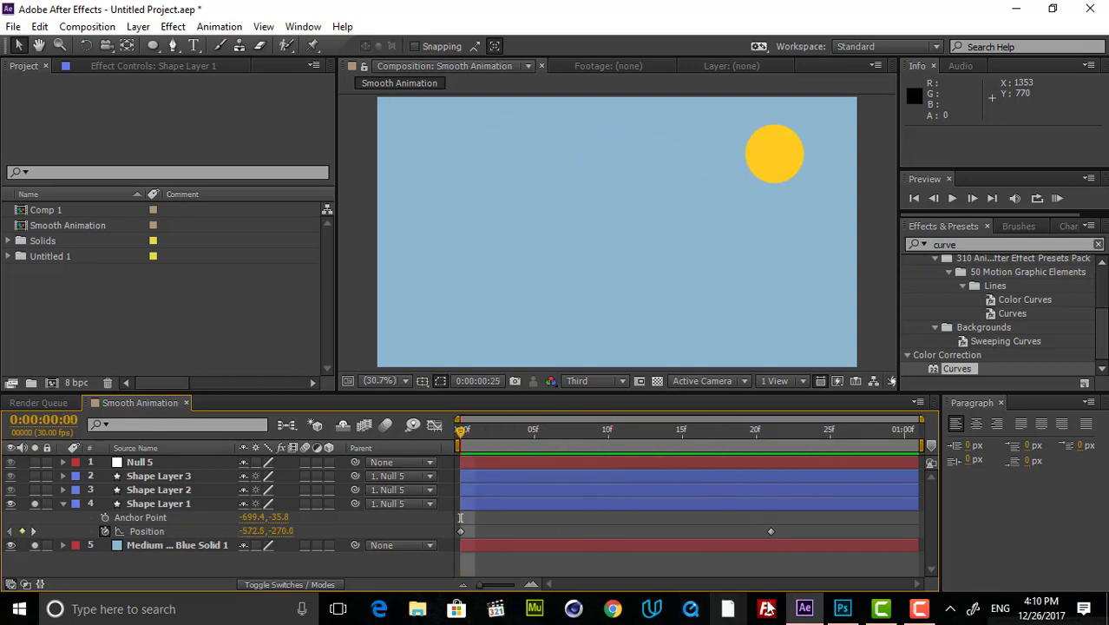
click(503, 431)
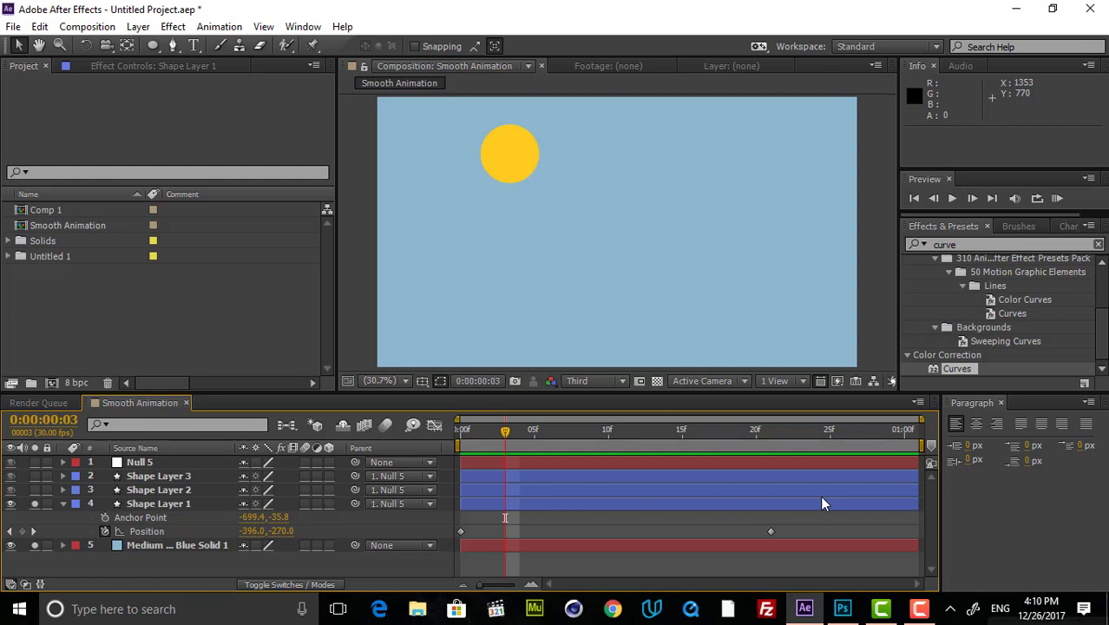
Solo Shape Layer 2, then Shape Layer 3, and scrub its bottom circle's X movement
click(158, 504)
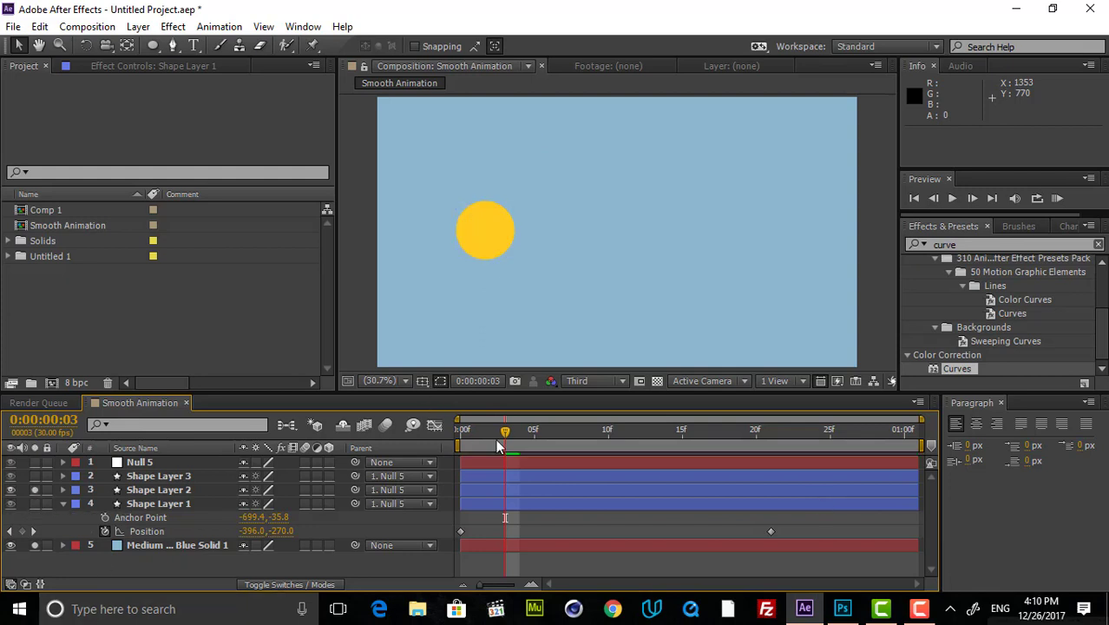
drag(505, 429, 461, 429)
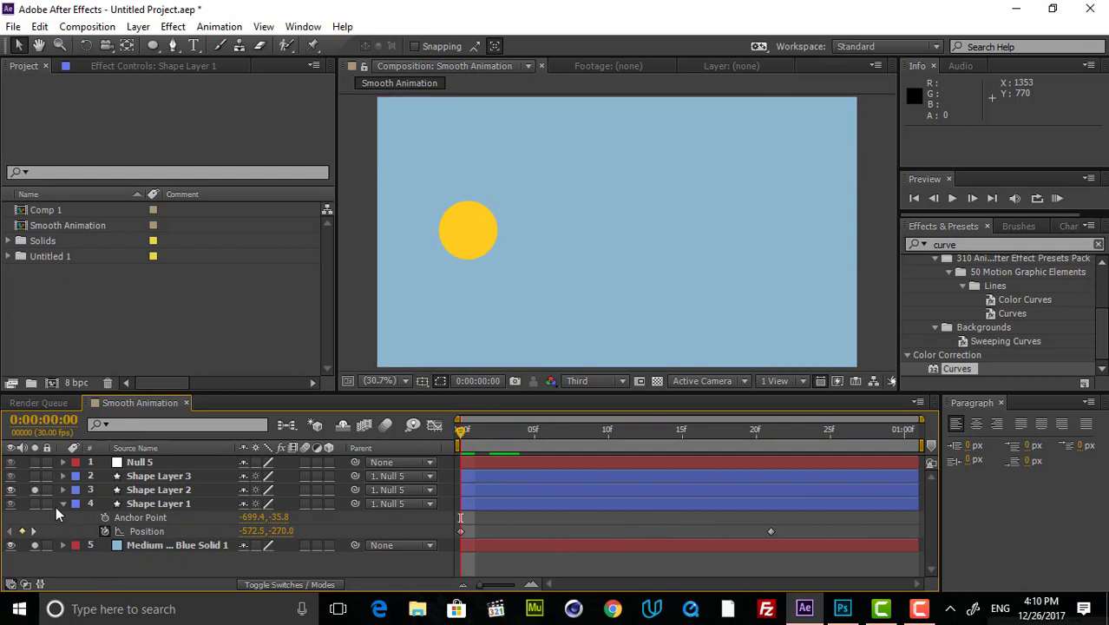
click(157, 489)
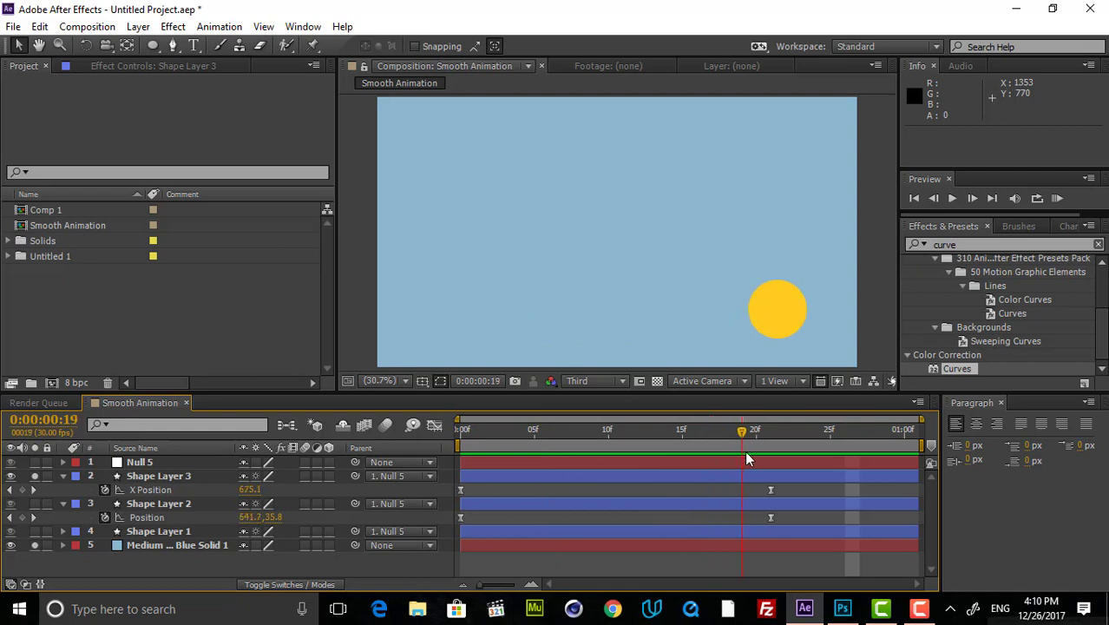
drag(742, 433, 521, 432)
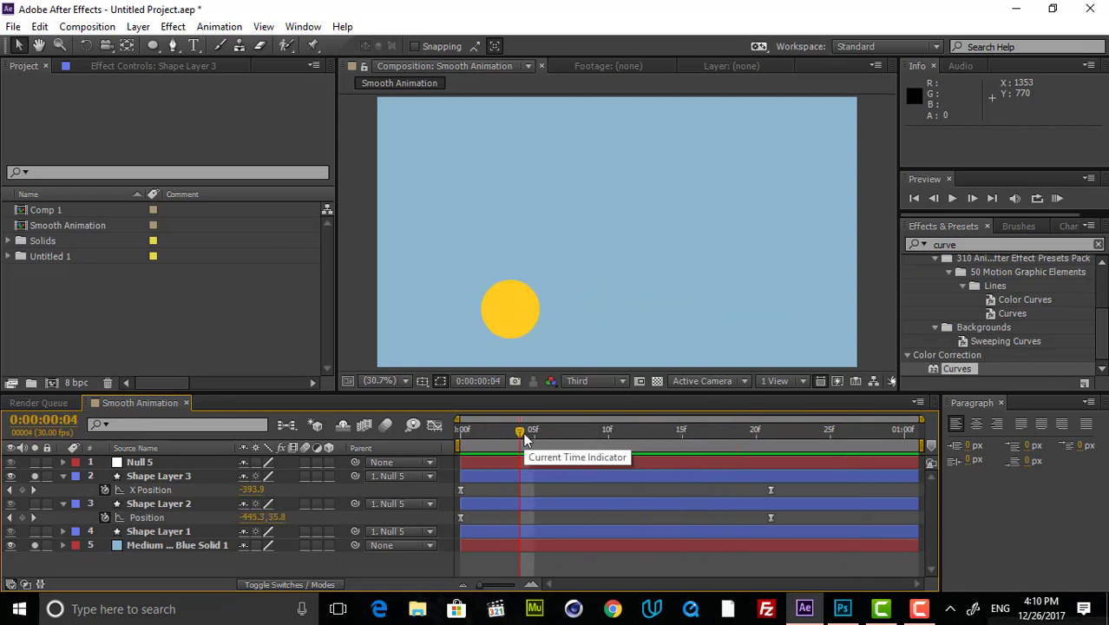
mouse_move(525, 441)
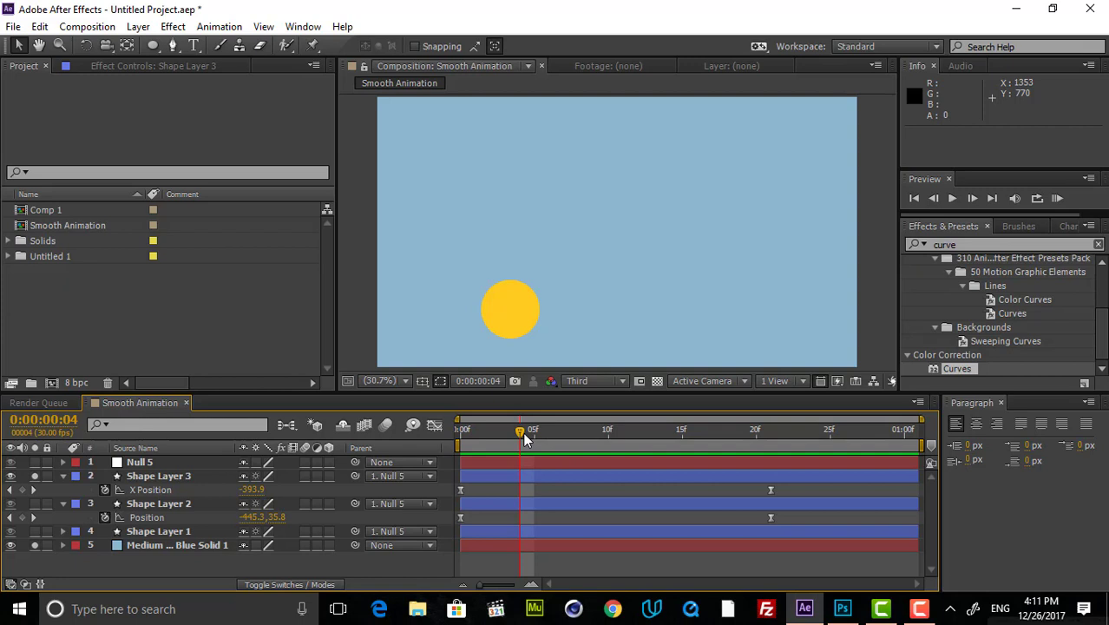
Drag the circle down to mid-height, go to frame 21, and select both Position keyframes
click(159, 475)
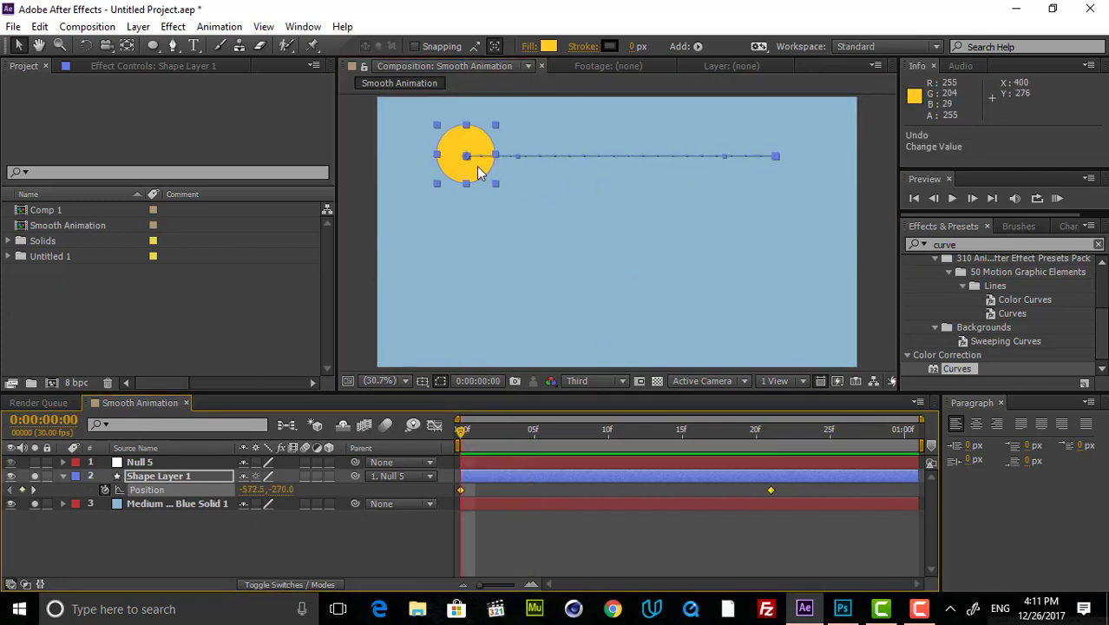
drag(467, 154, 484, 235)
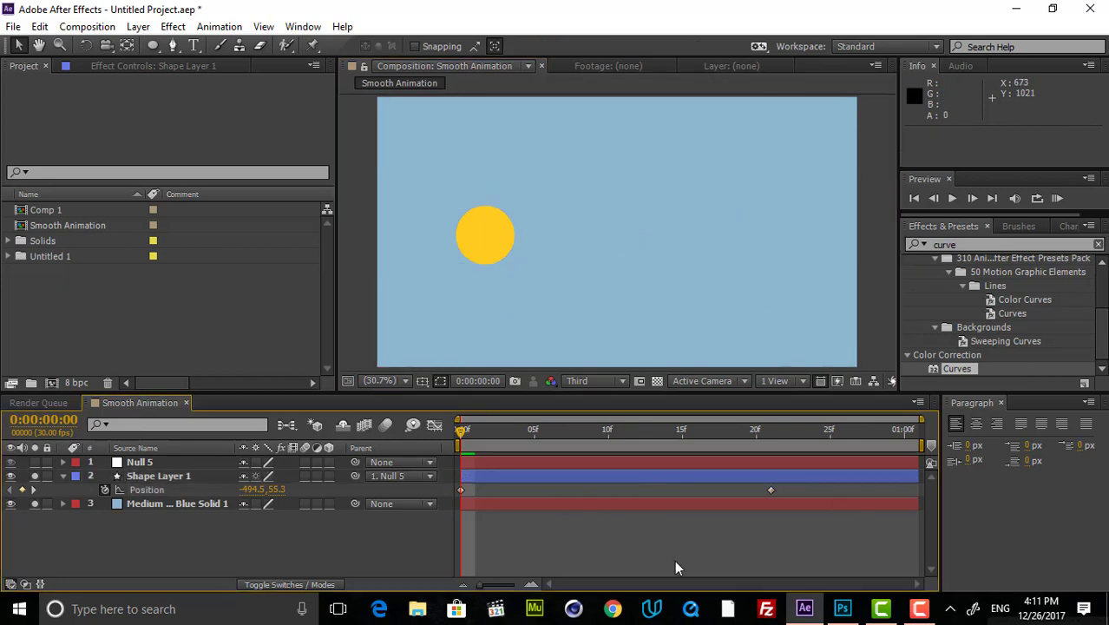
click(771, 430)
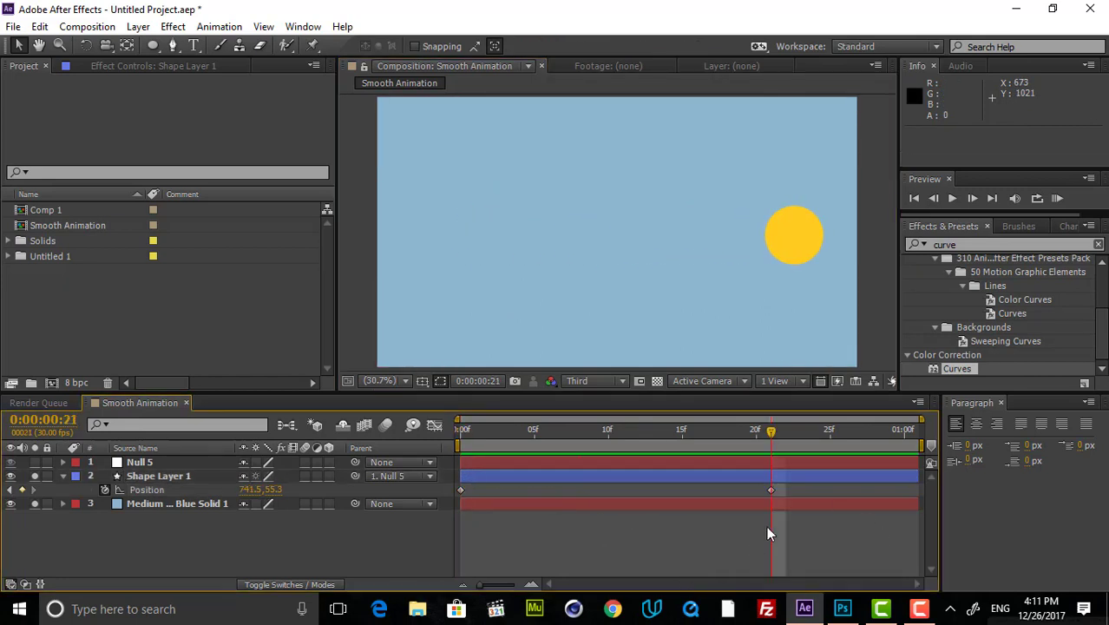
click(157, 475)
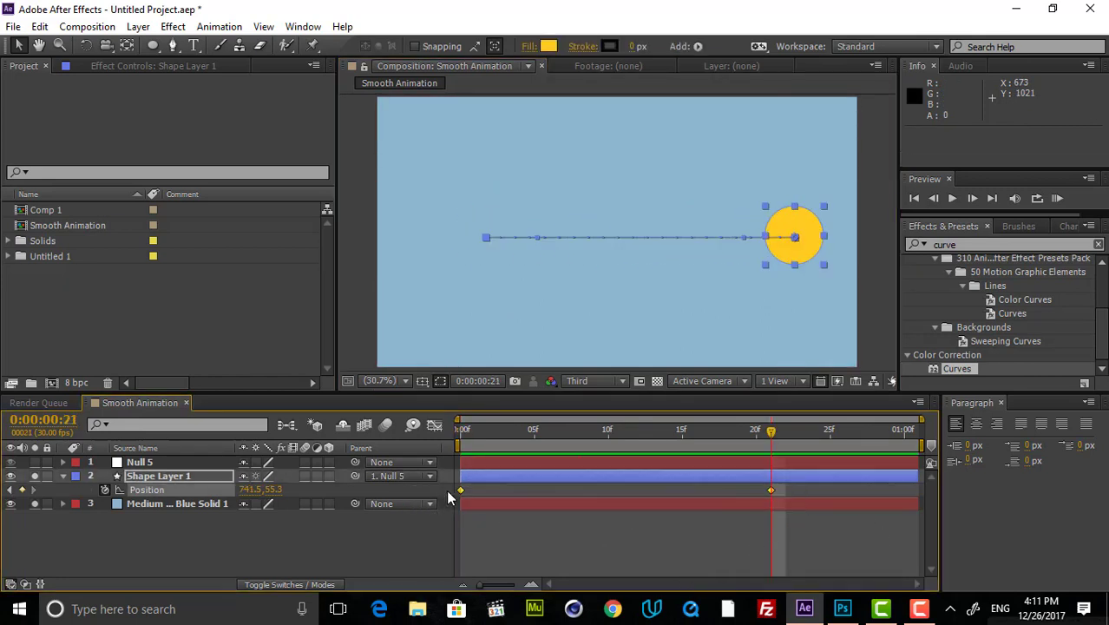
Apply Keyframe Assistant > Easy Ease to both selected Position keyframes
right_click(458, 491)
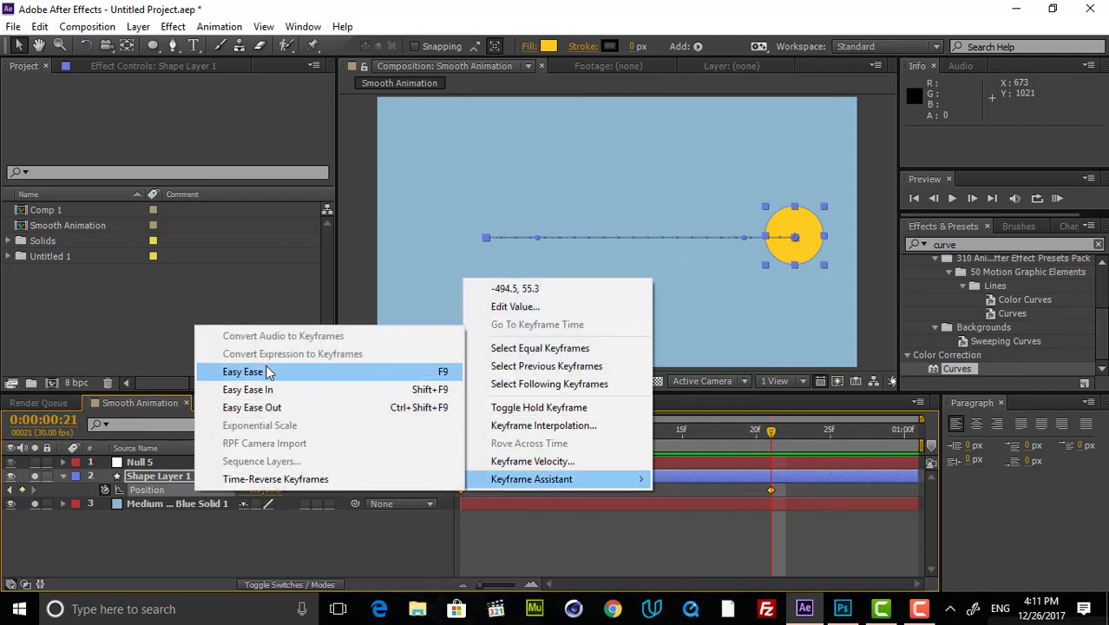
mouse_move(273, 390)
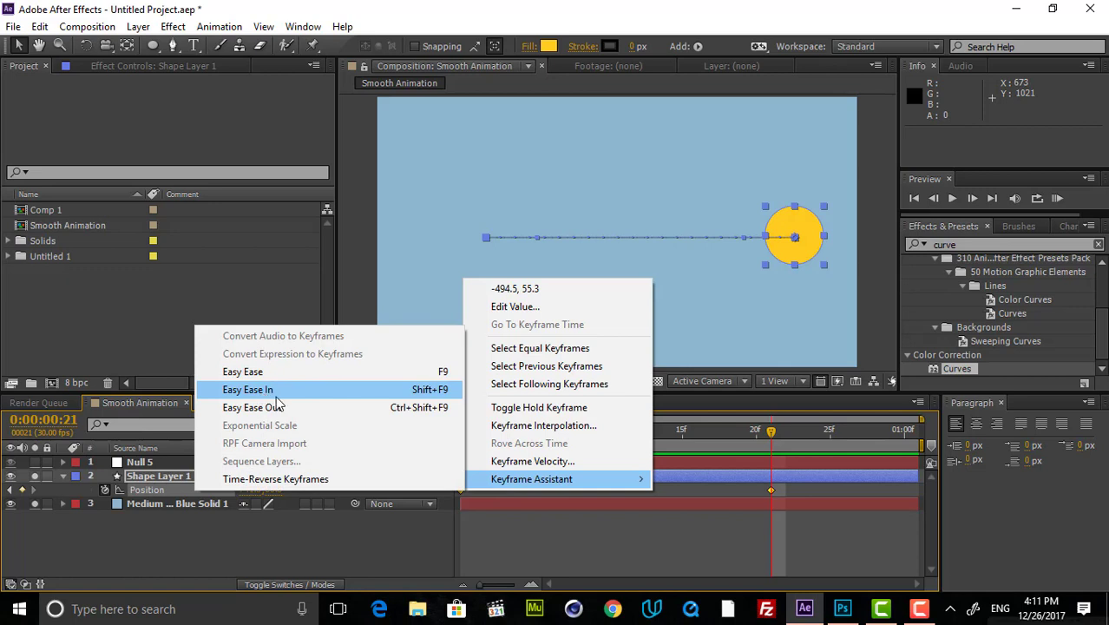
mouse_move(277, 407)
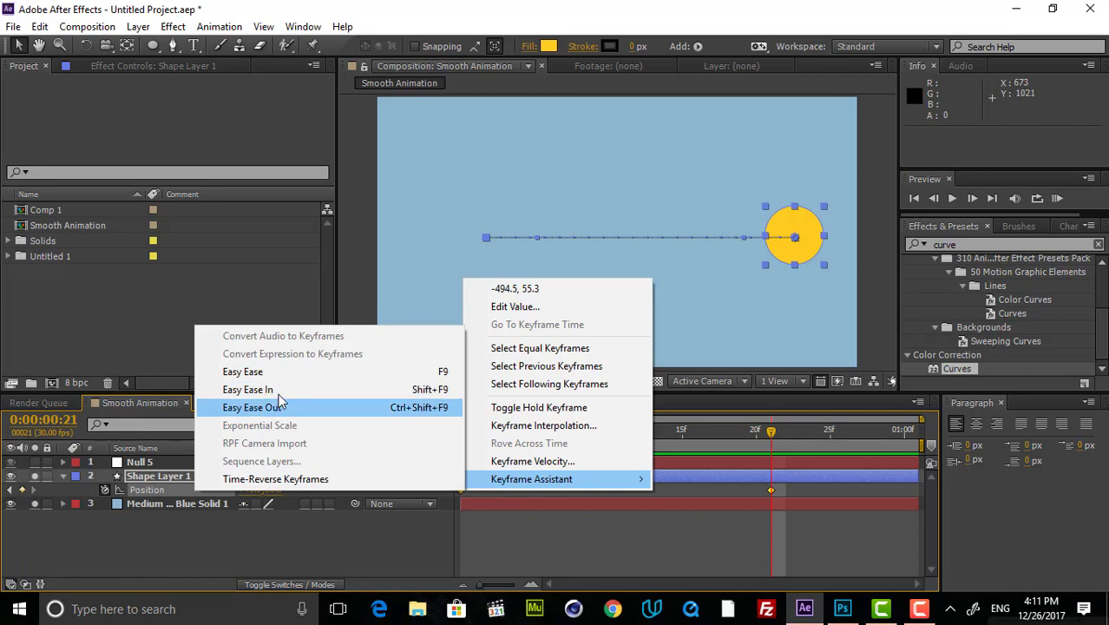
mouse_move(257, 371)
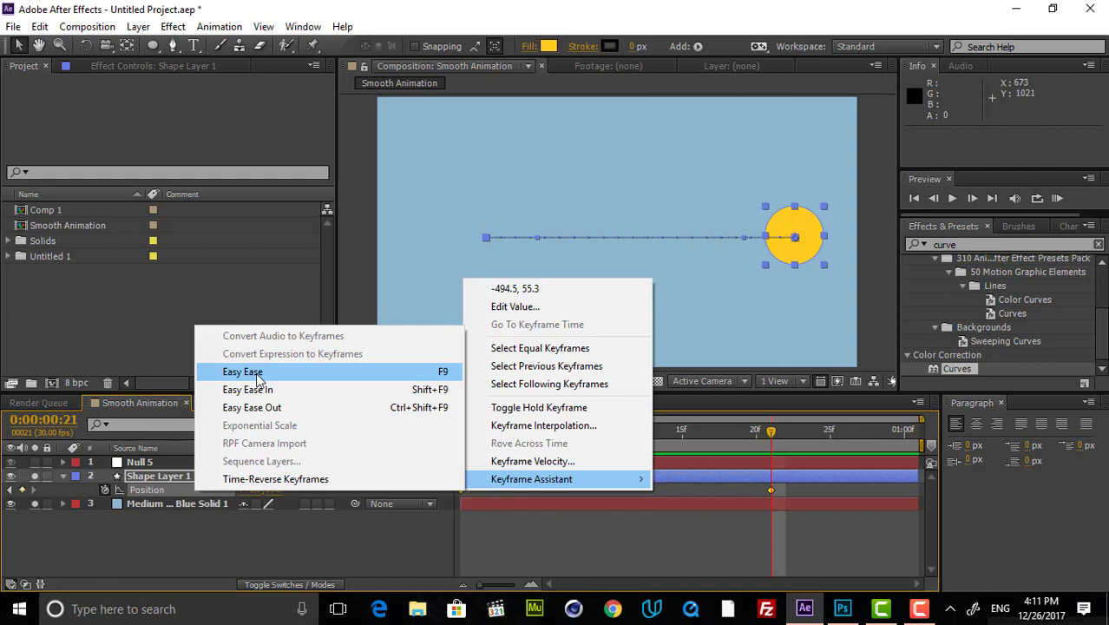
mouse_move(257, 390)
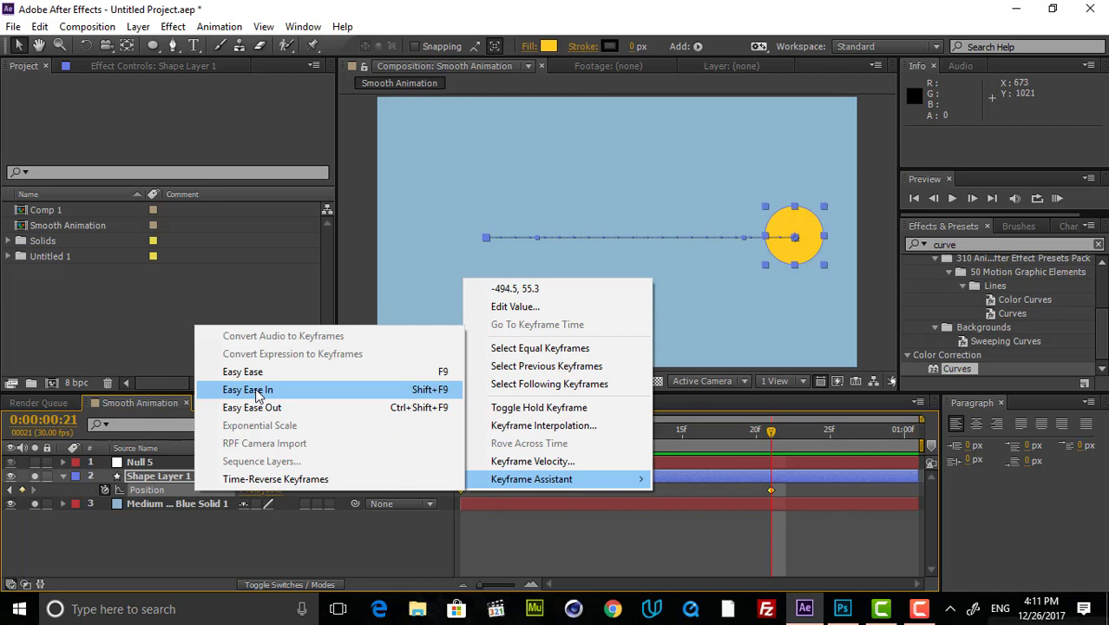
mouse_move(270, 399)
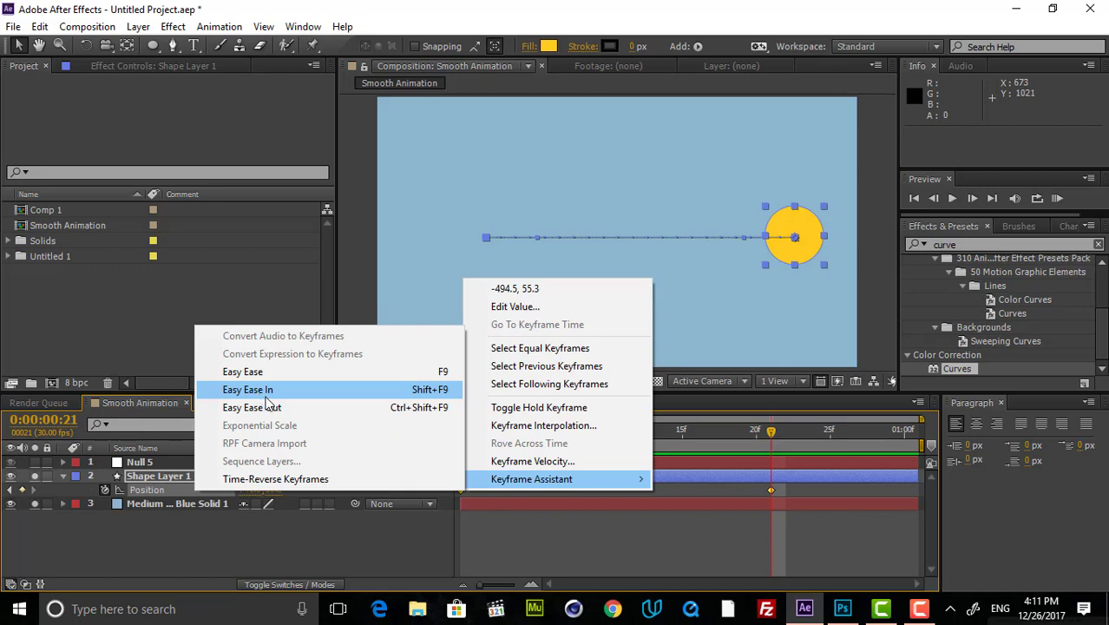
mouse_move(269, 407)
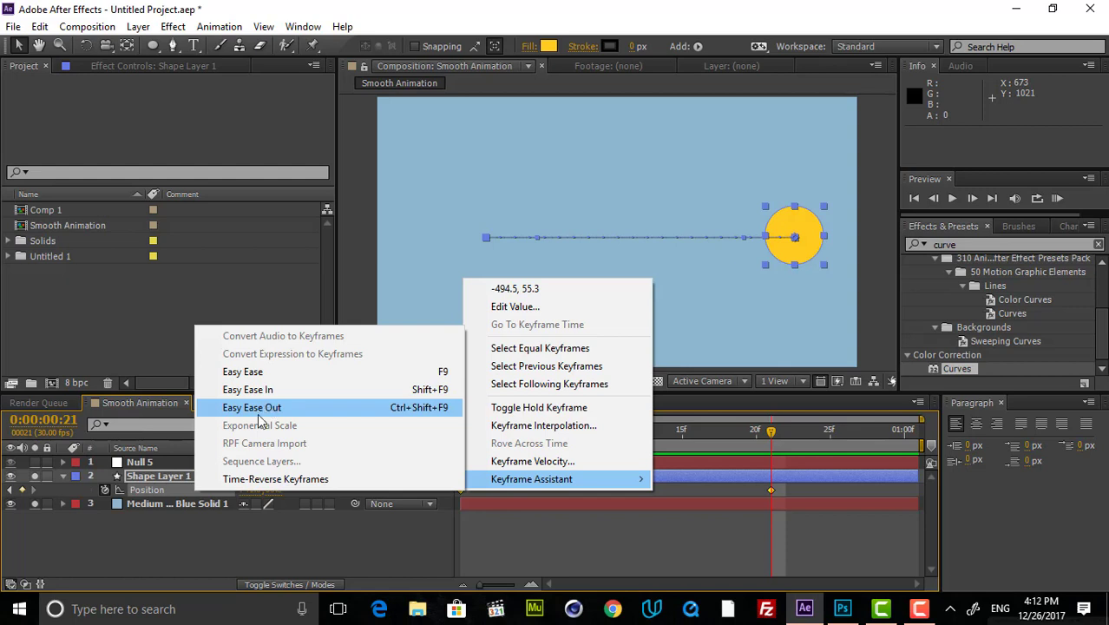
mouse_move(280, 372)
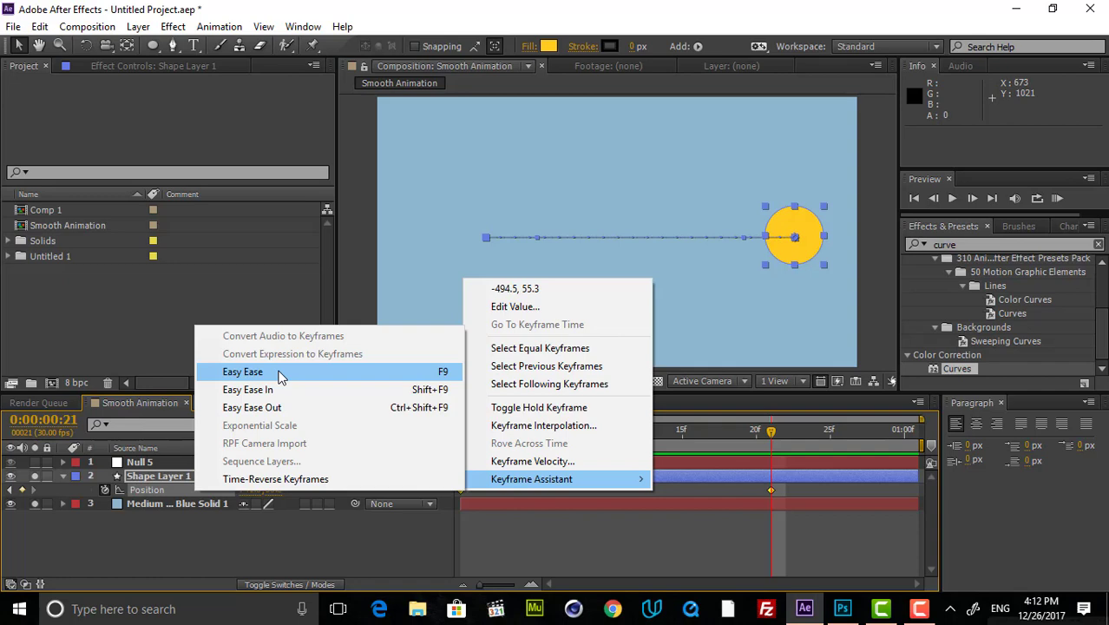
click(243, 371)
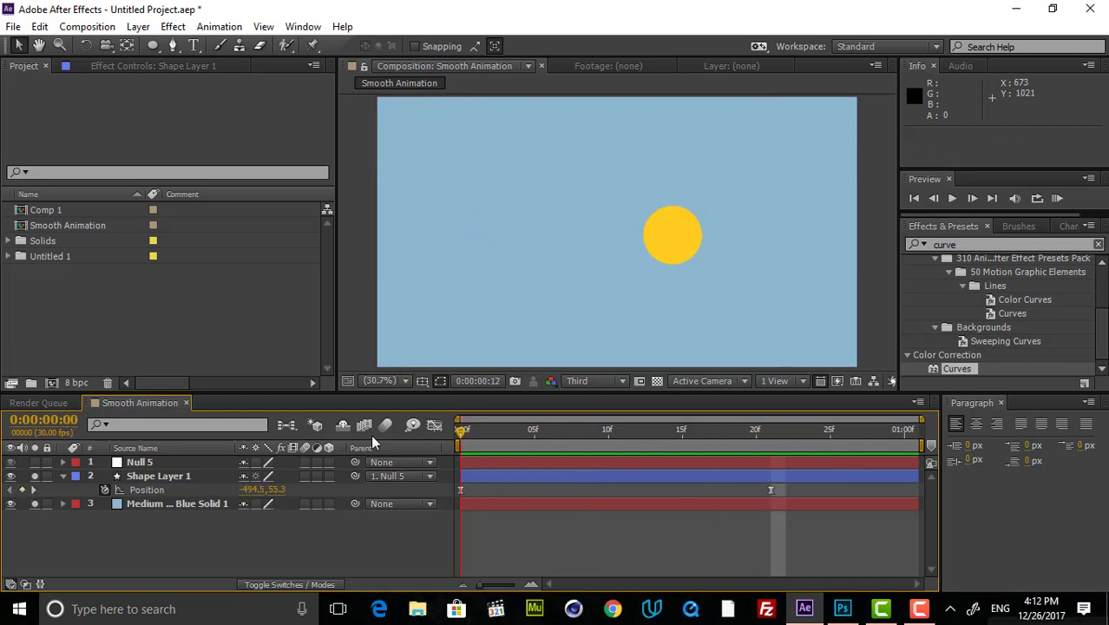
Go to frame 9, select Shape Layer 1's Position keyframes, and show the Graph Editor
click(594, 429)
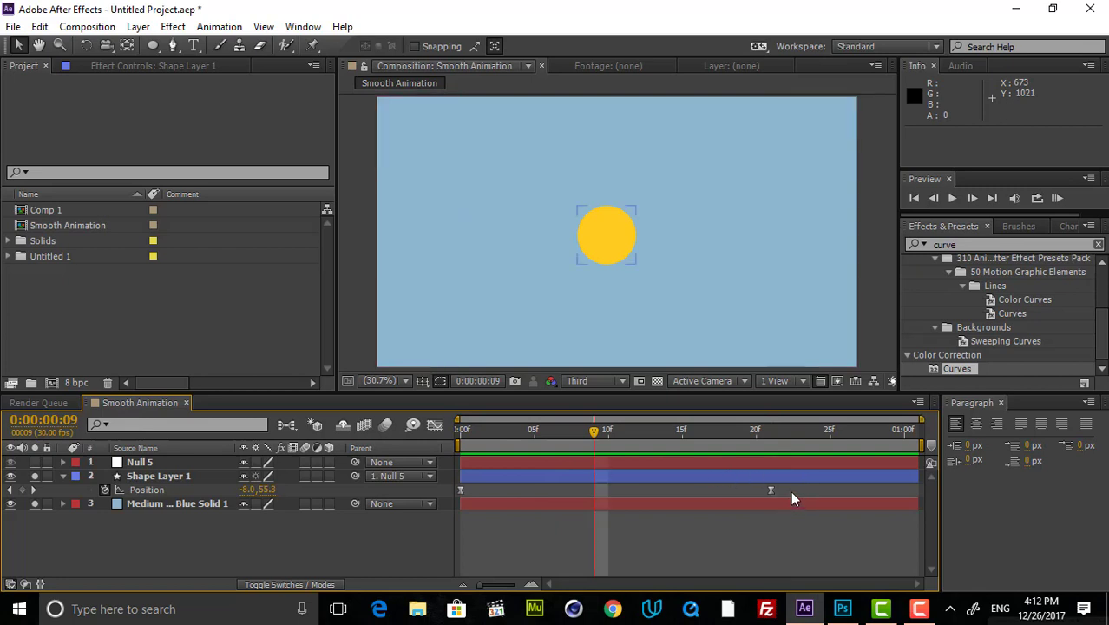
click(159, 476)
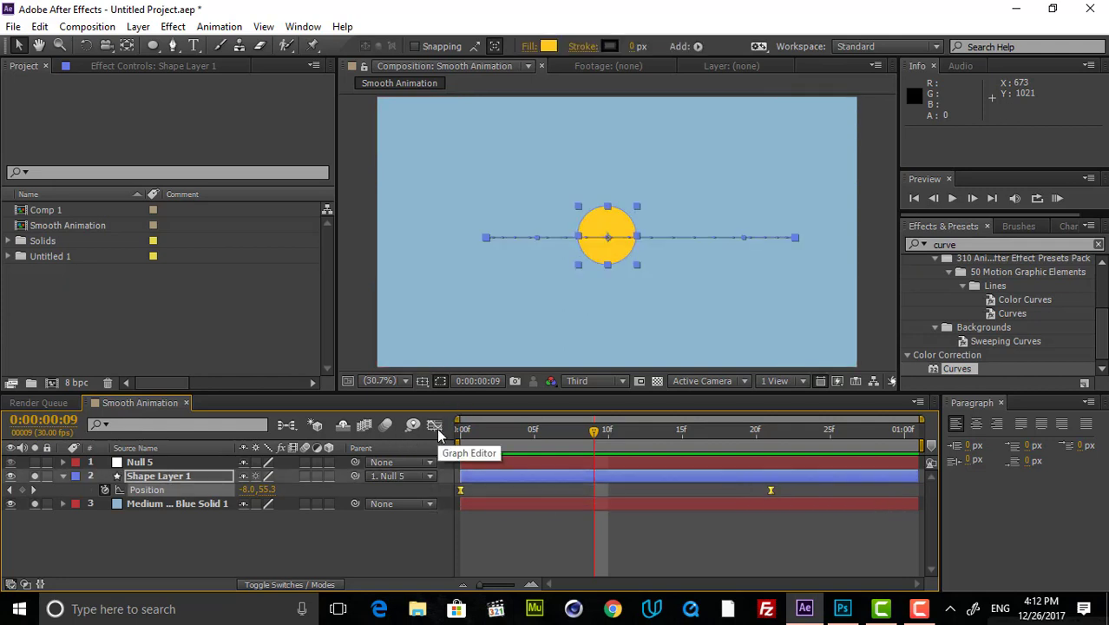
click(435, 426)
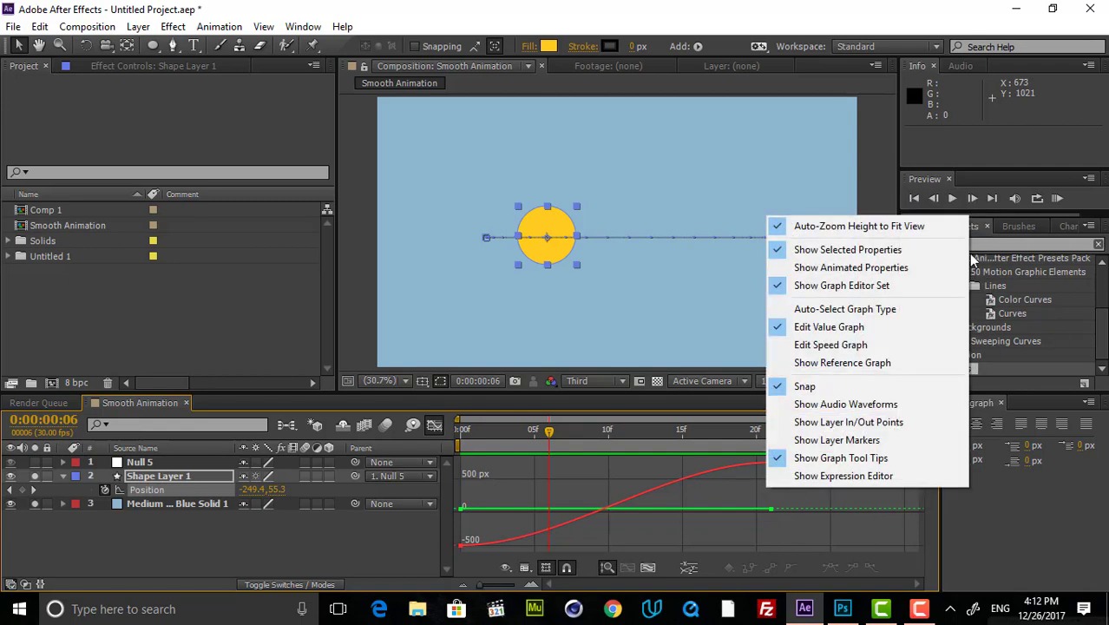
mouse_move(831, 344)
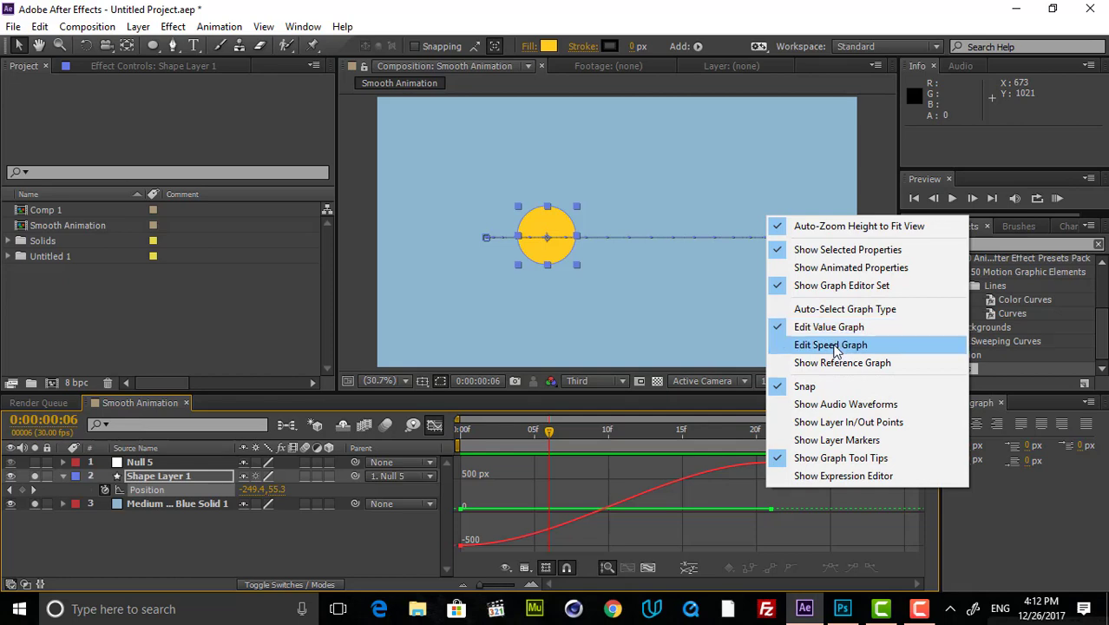
click(831, 345)
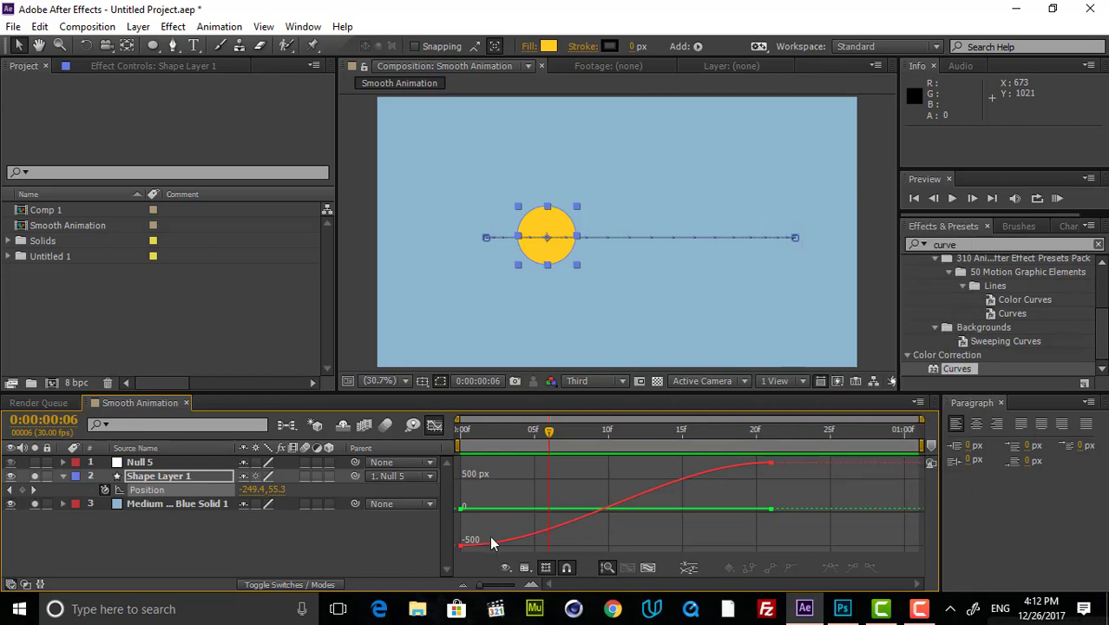
mouse_move(510, 527)
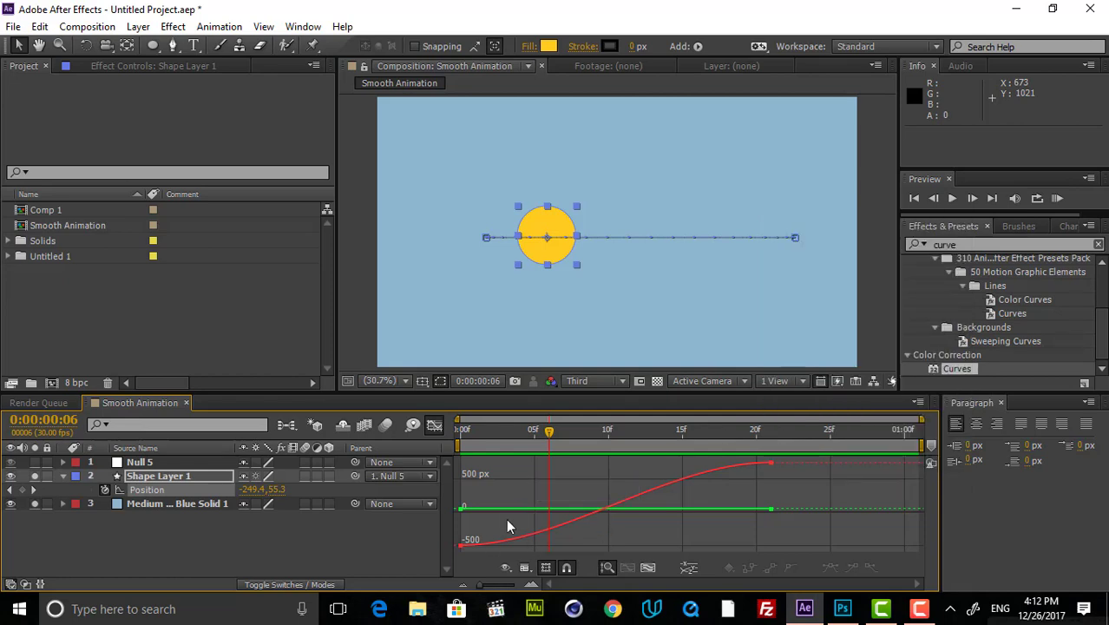
mouse_move(744, 482)
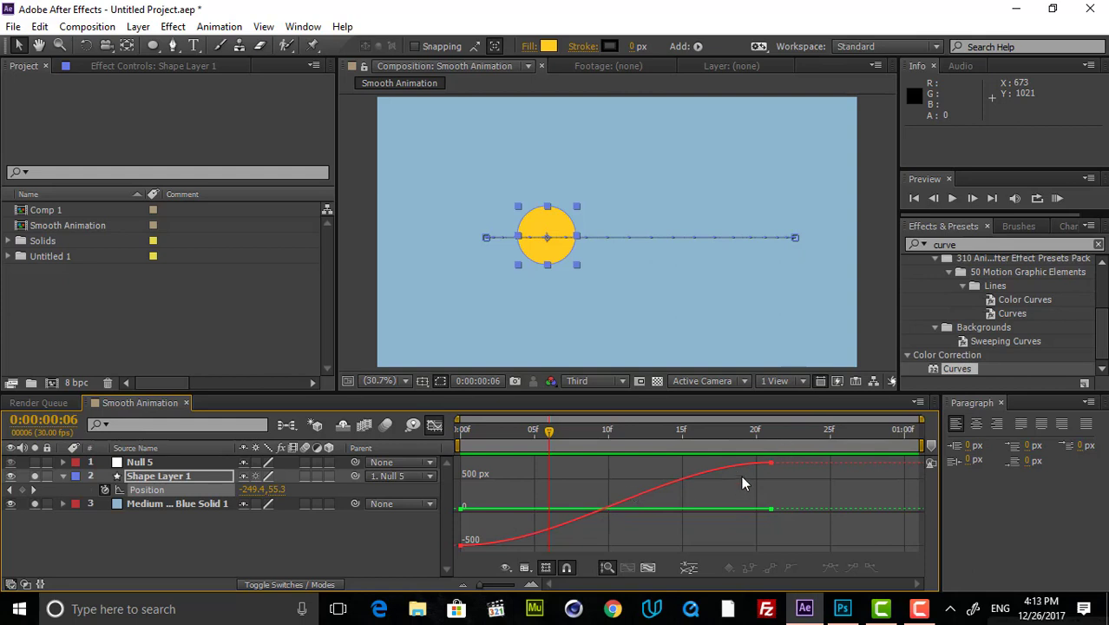
mouse_move(766, 465)
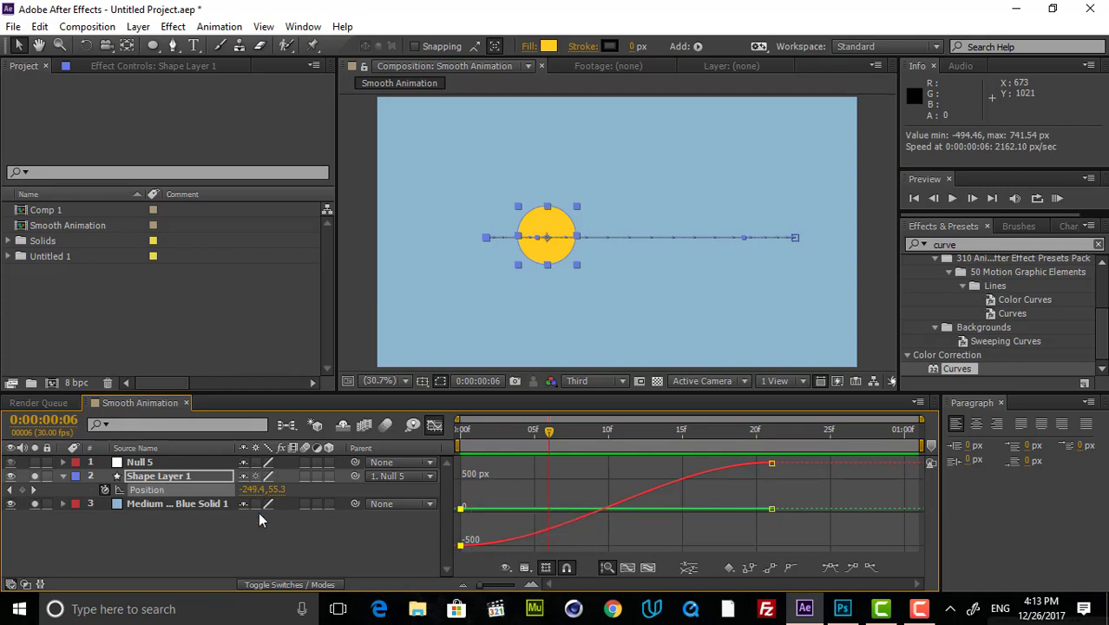
mouse_move(390, 521)
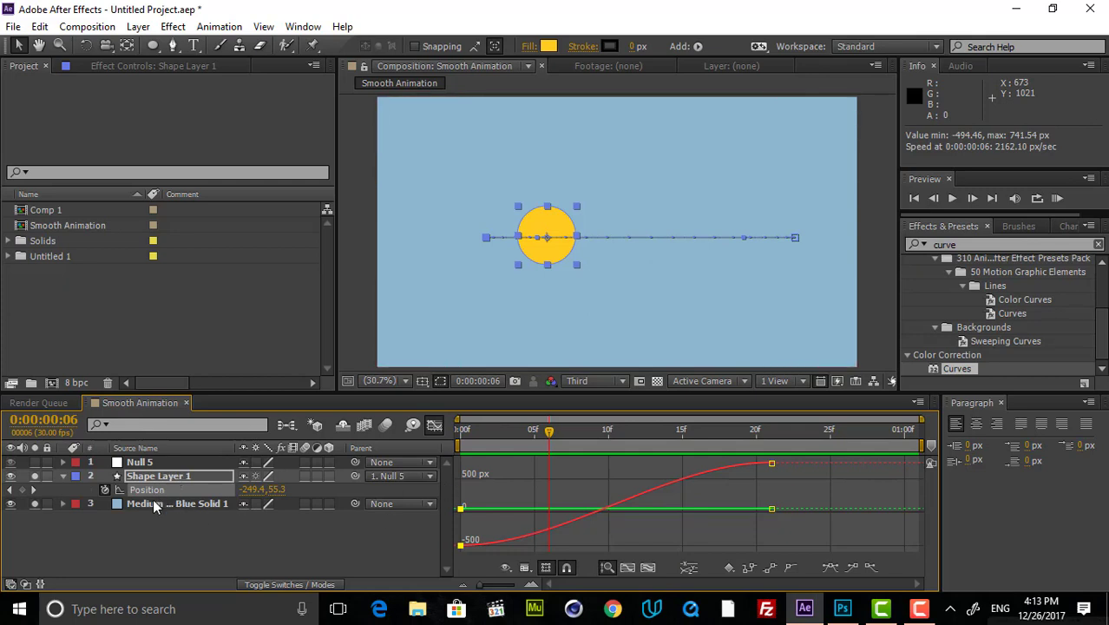
mouse_move(758, 492)
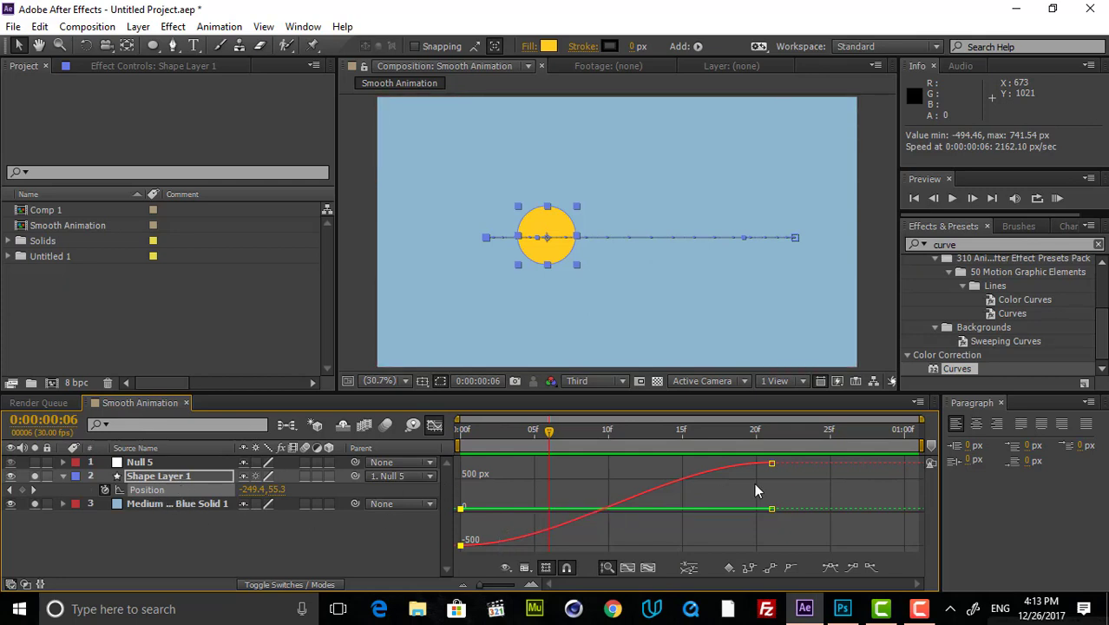
mouse_move(782, 491)
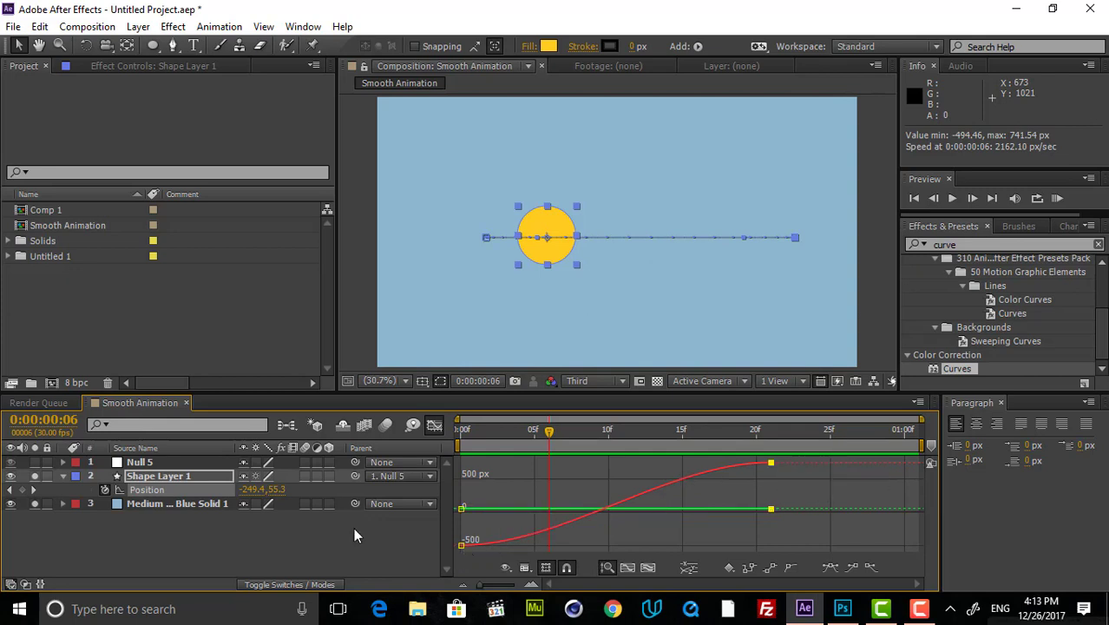
mouse_move(252, 496)
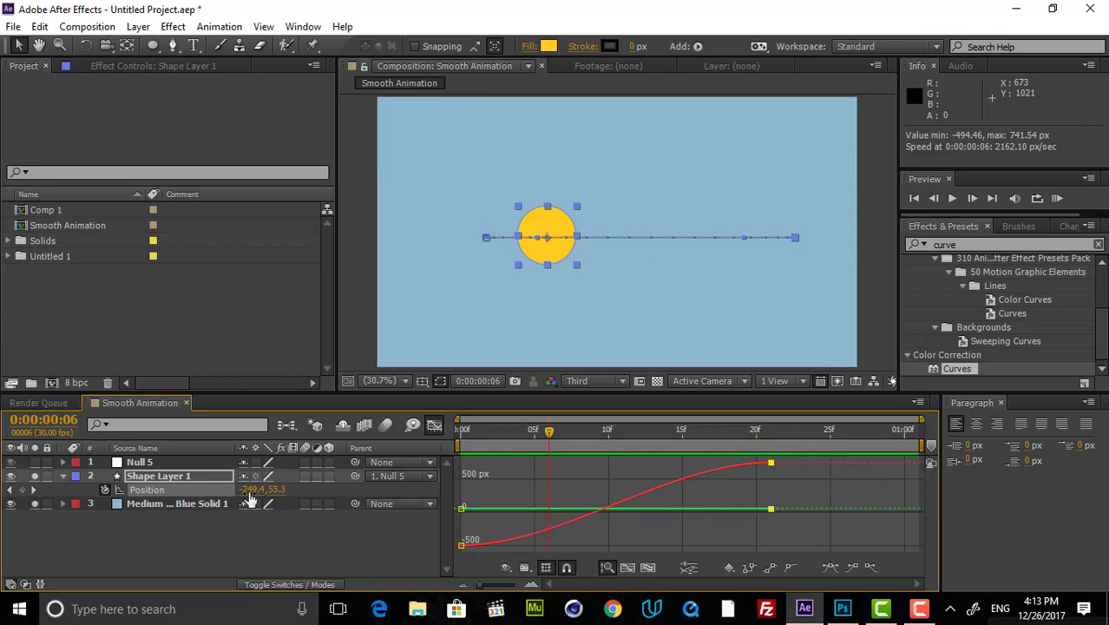
mouse_move(270, 497)
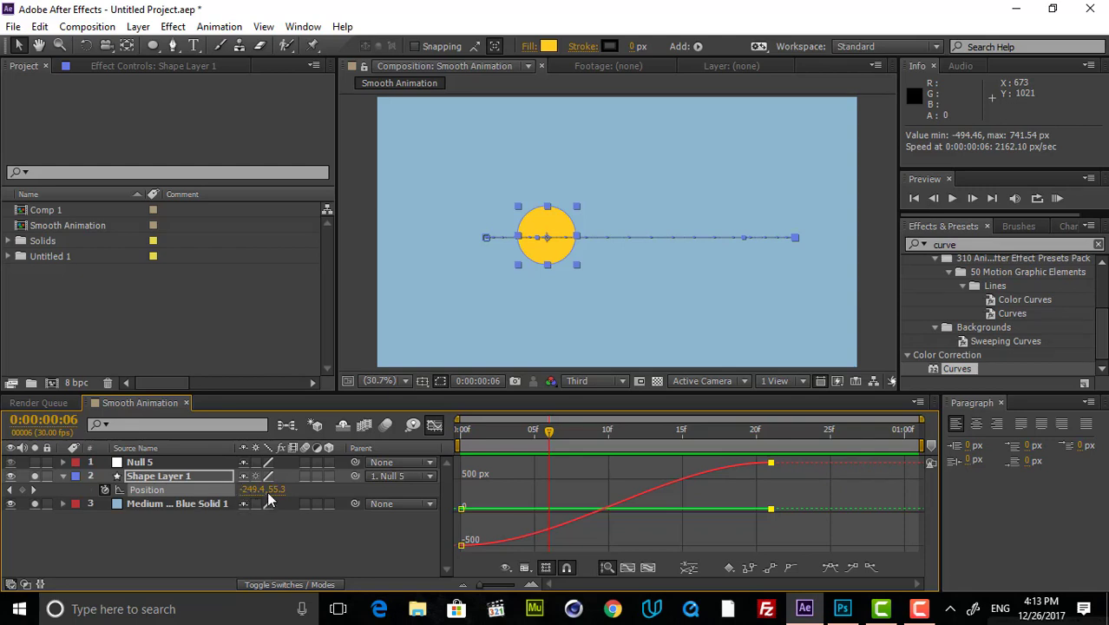
mouse_move(251, 499)
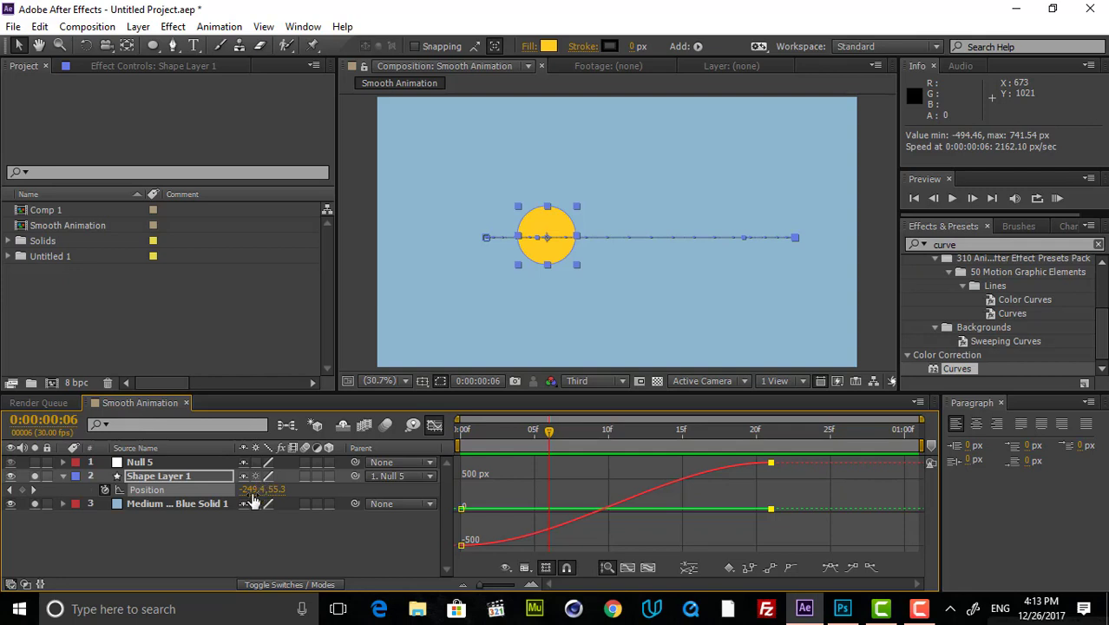
mouse_move(148, 499)
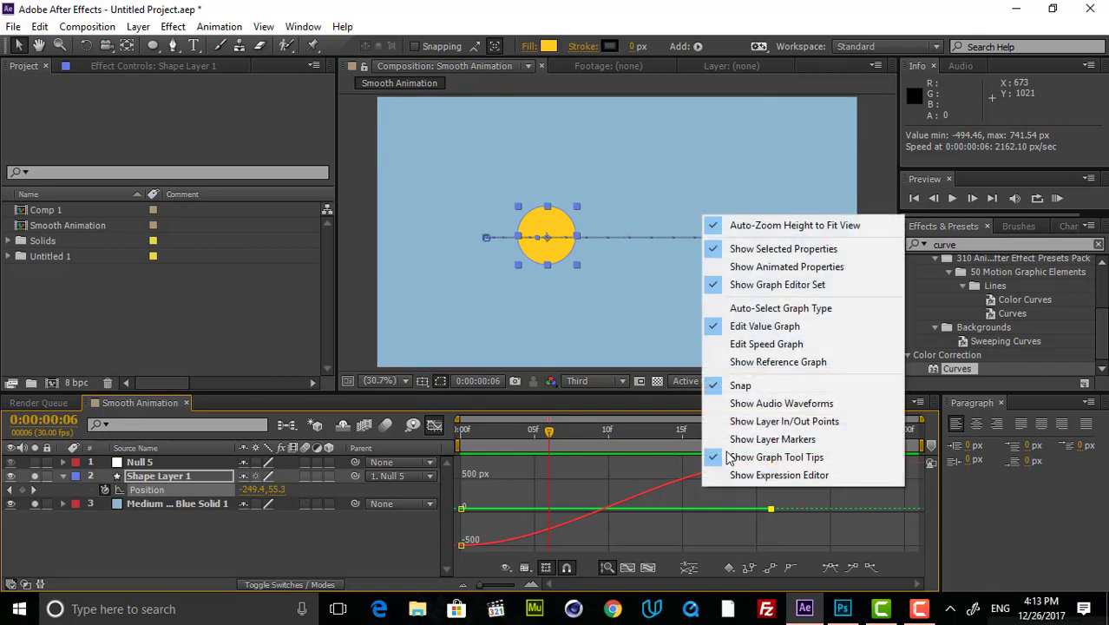
click(777, 456)
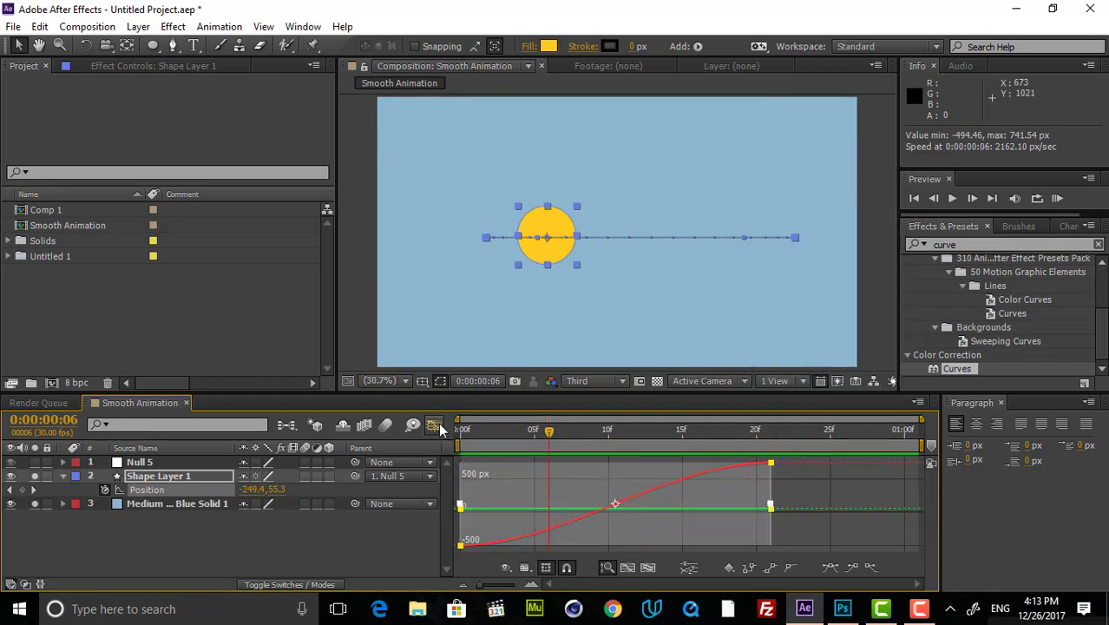
Apply Separate Dimensions to Position and select the new X Position property
right_click(147, 489)
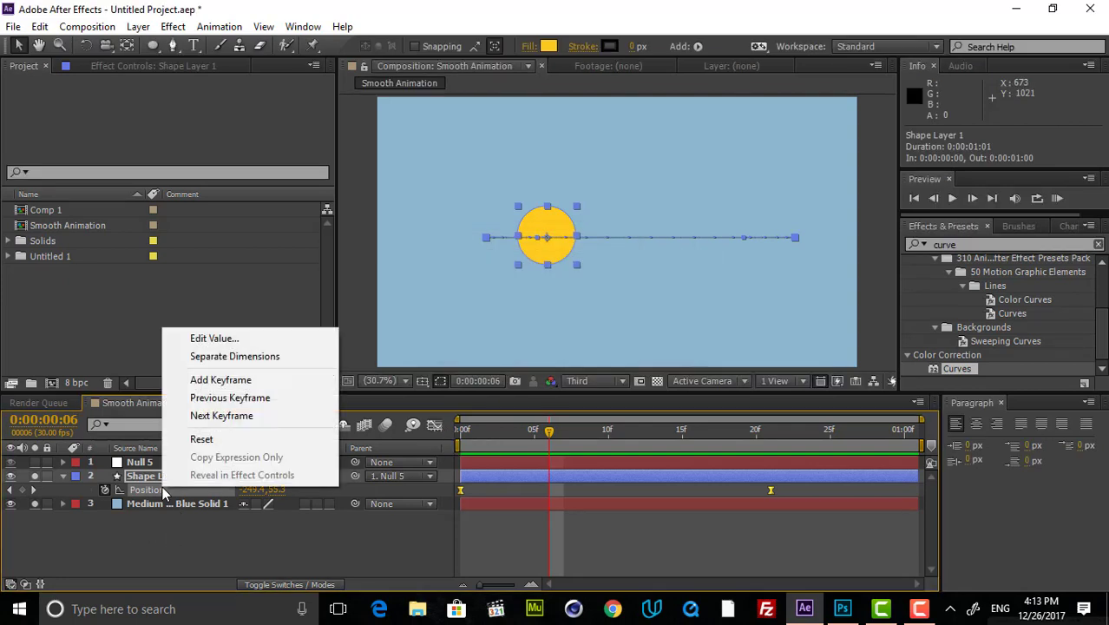
mouse_move(234, 356)
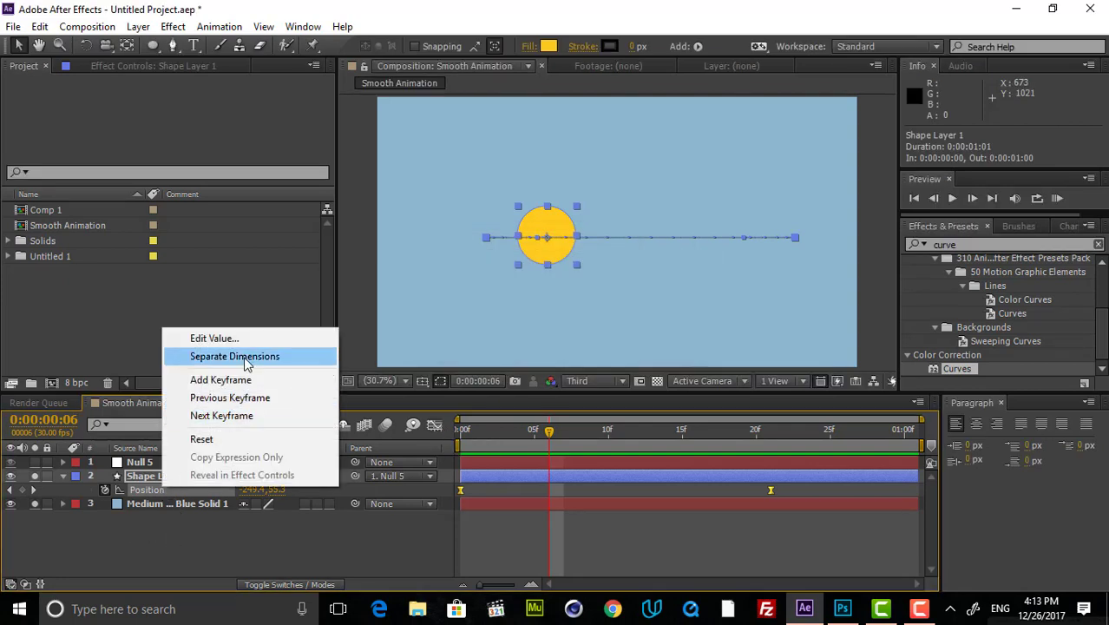
click(235, 356)
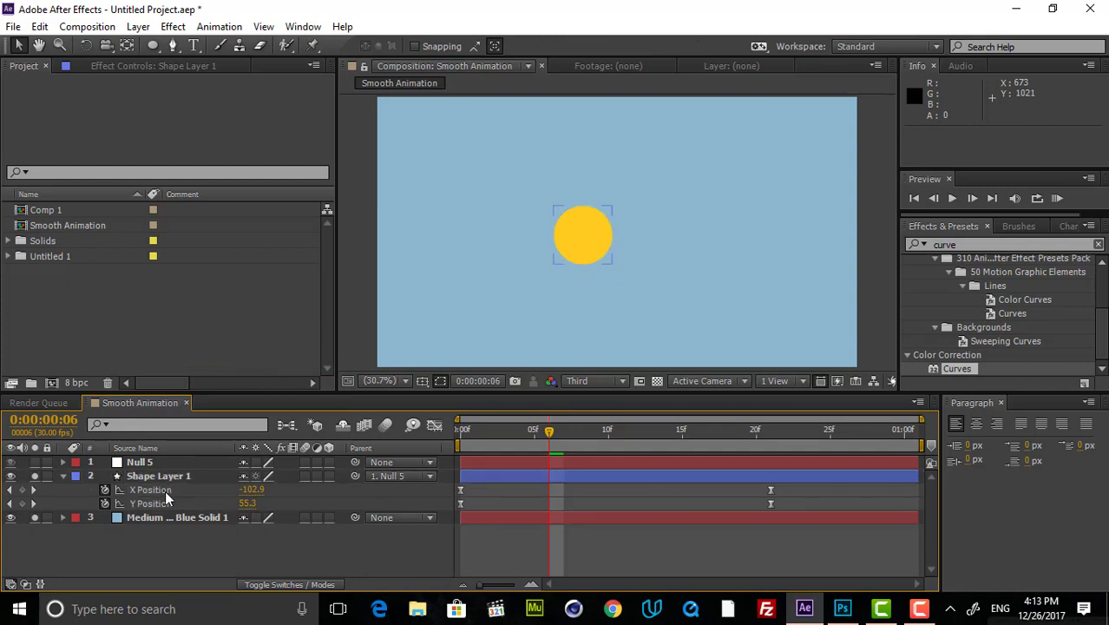
click(158, 476)
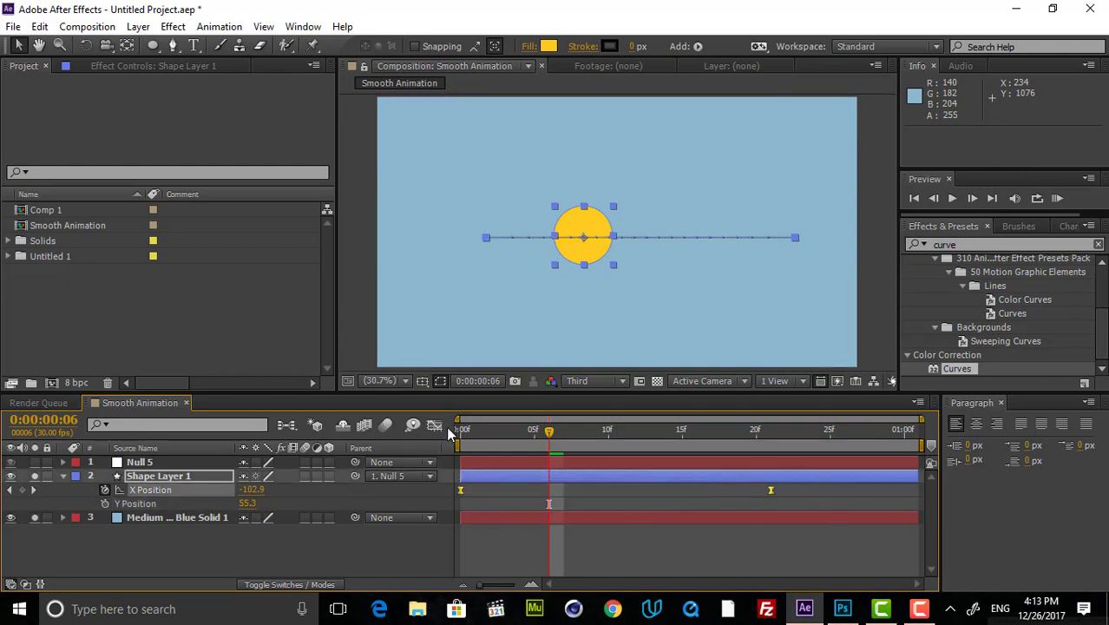
Show X Position in the Graph Editor and pull out a keyframe handle
click(435, 425)
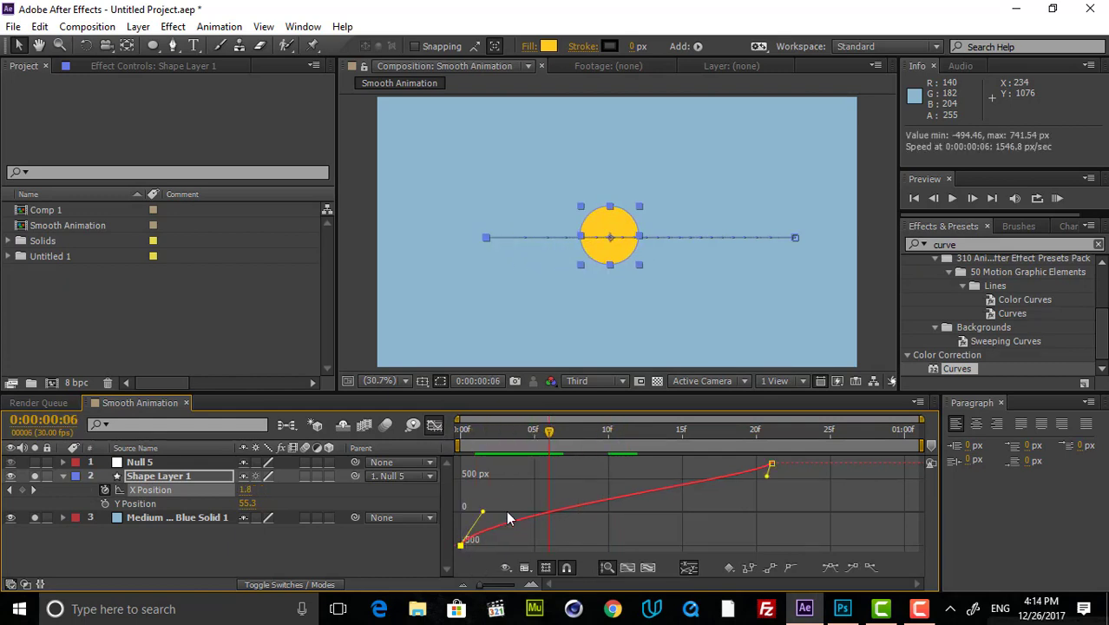
drag(482, 508, 486, 504)
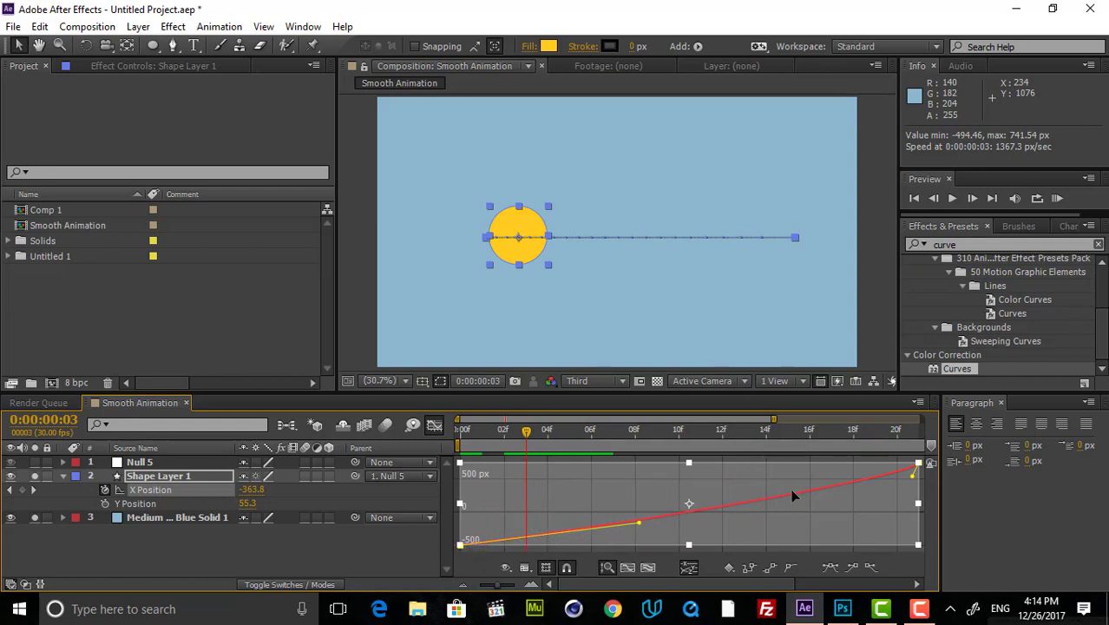
mouse_move(837, 461)
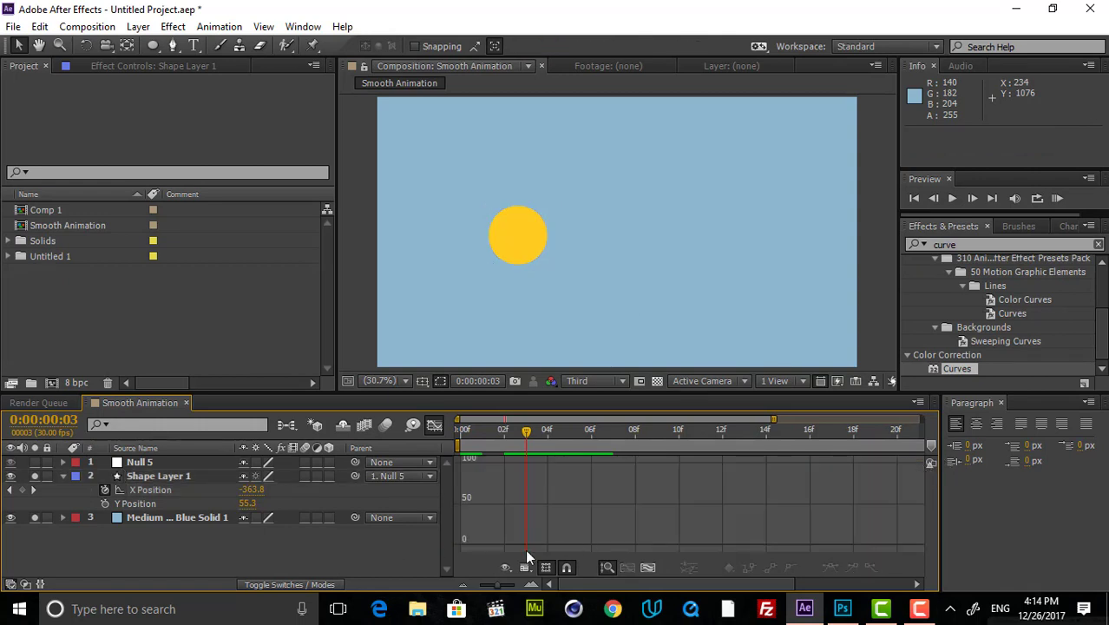
Stretch the first X Position keyframe's handle horizontally so the motion starts slowly
click(158, 476)
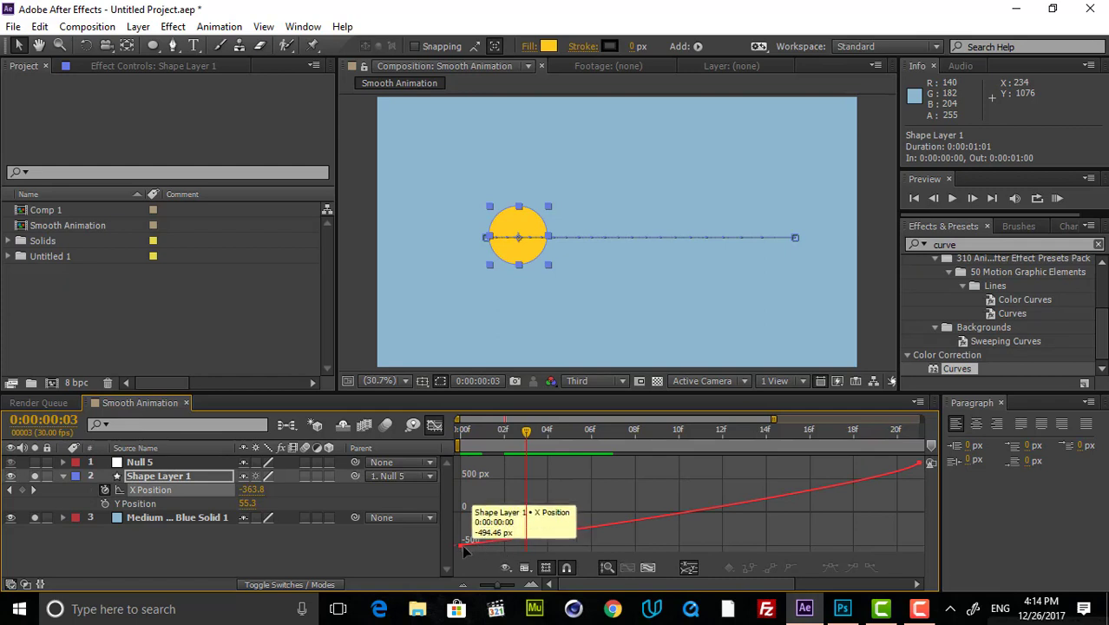
drag(465, 547, 631, 512)
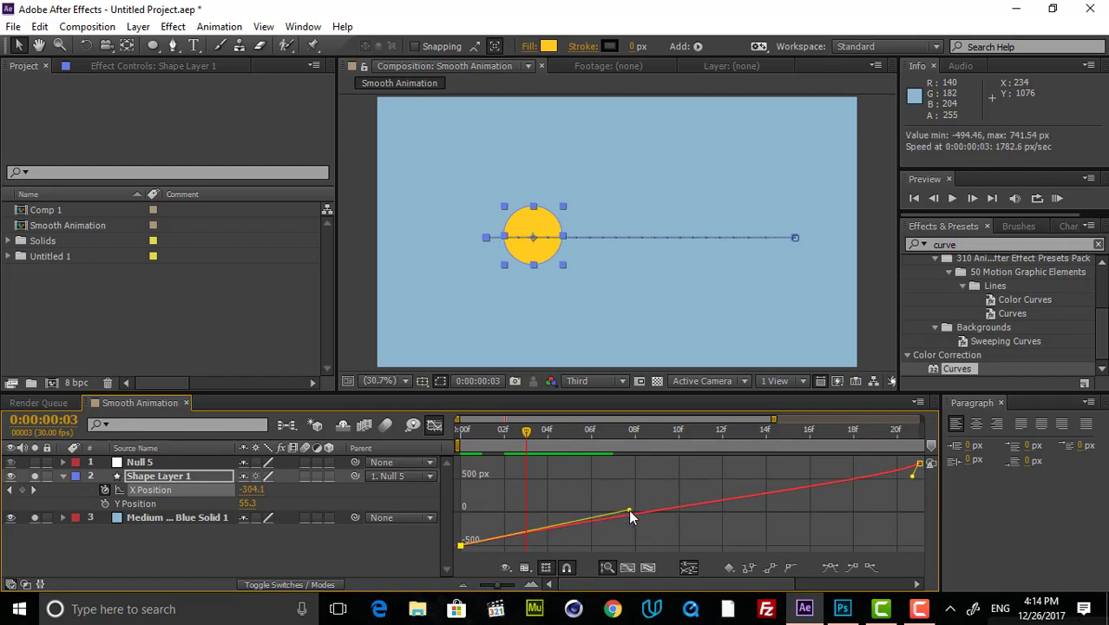
drag(629, 510, 650, 511)
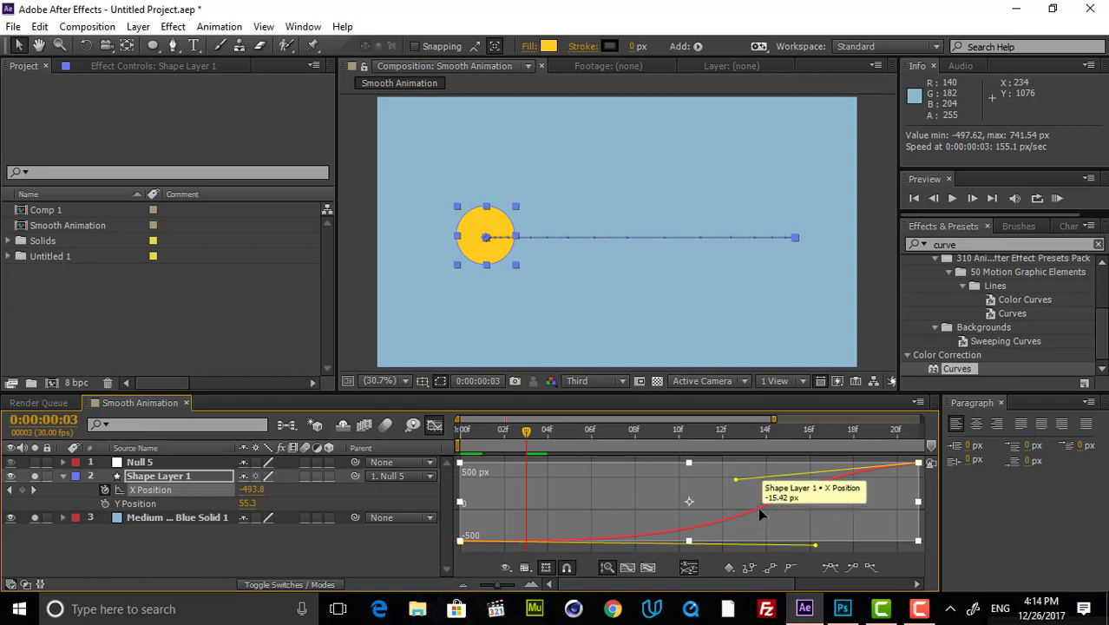
mouse_move(837, 481)
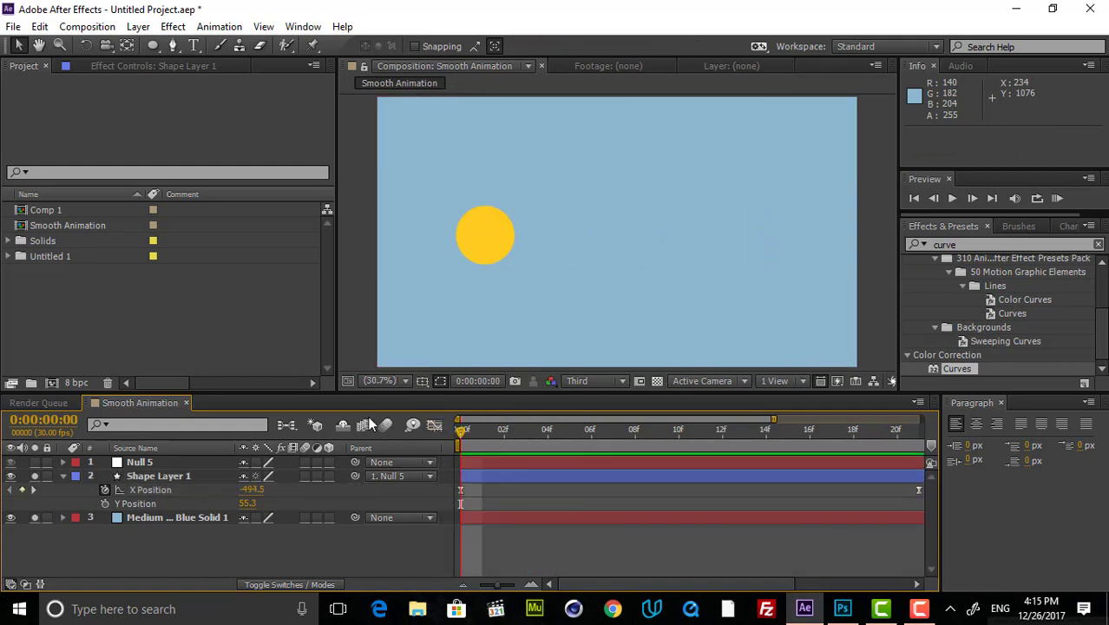
Scrub the timeline, then lengthen the last X Position keyframe's handle to ease the stop
click(590, 430)
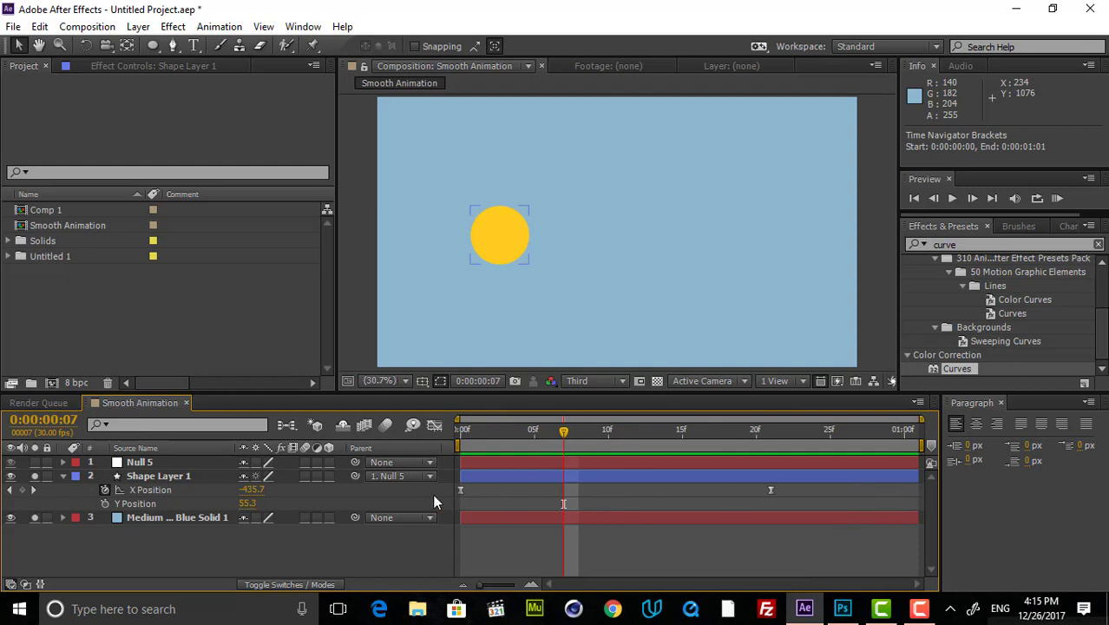
click(158, 475)
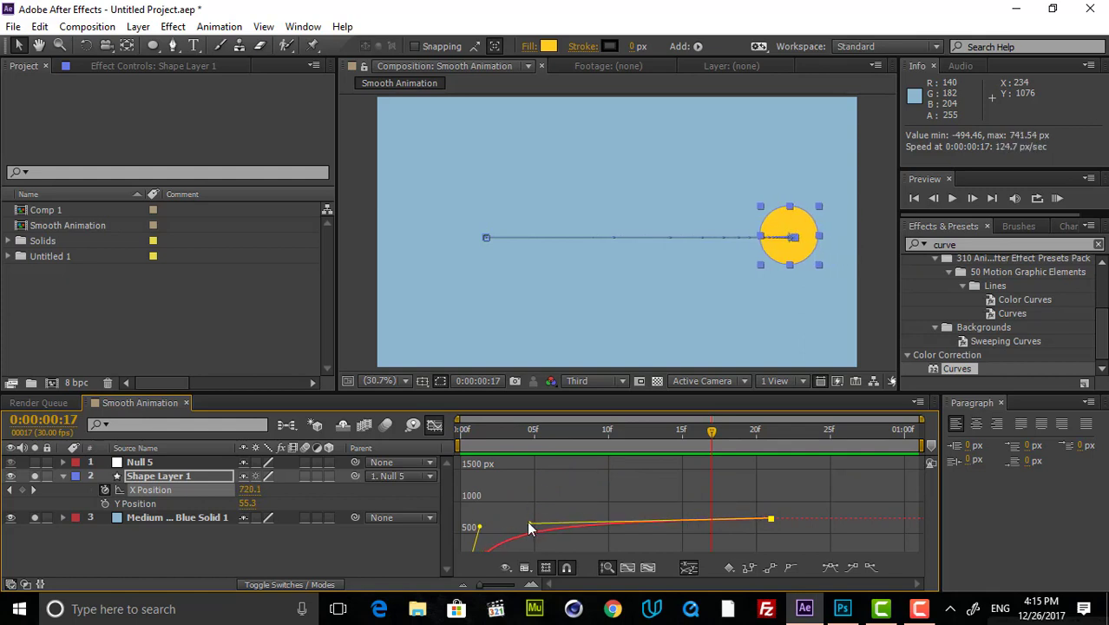
drag(531, 529, 528, 524)
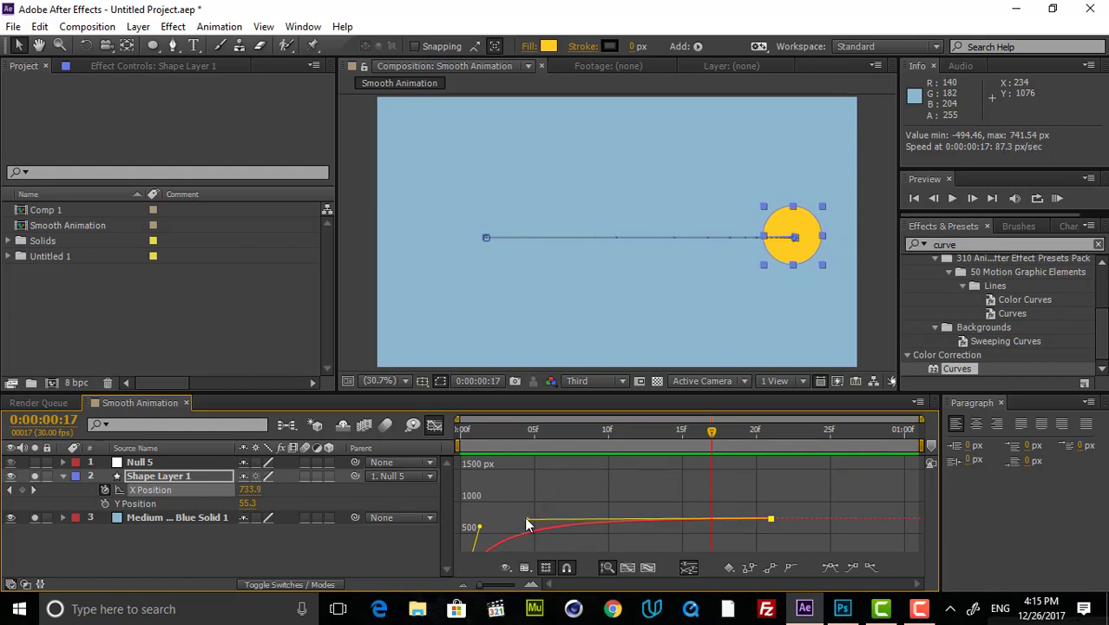